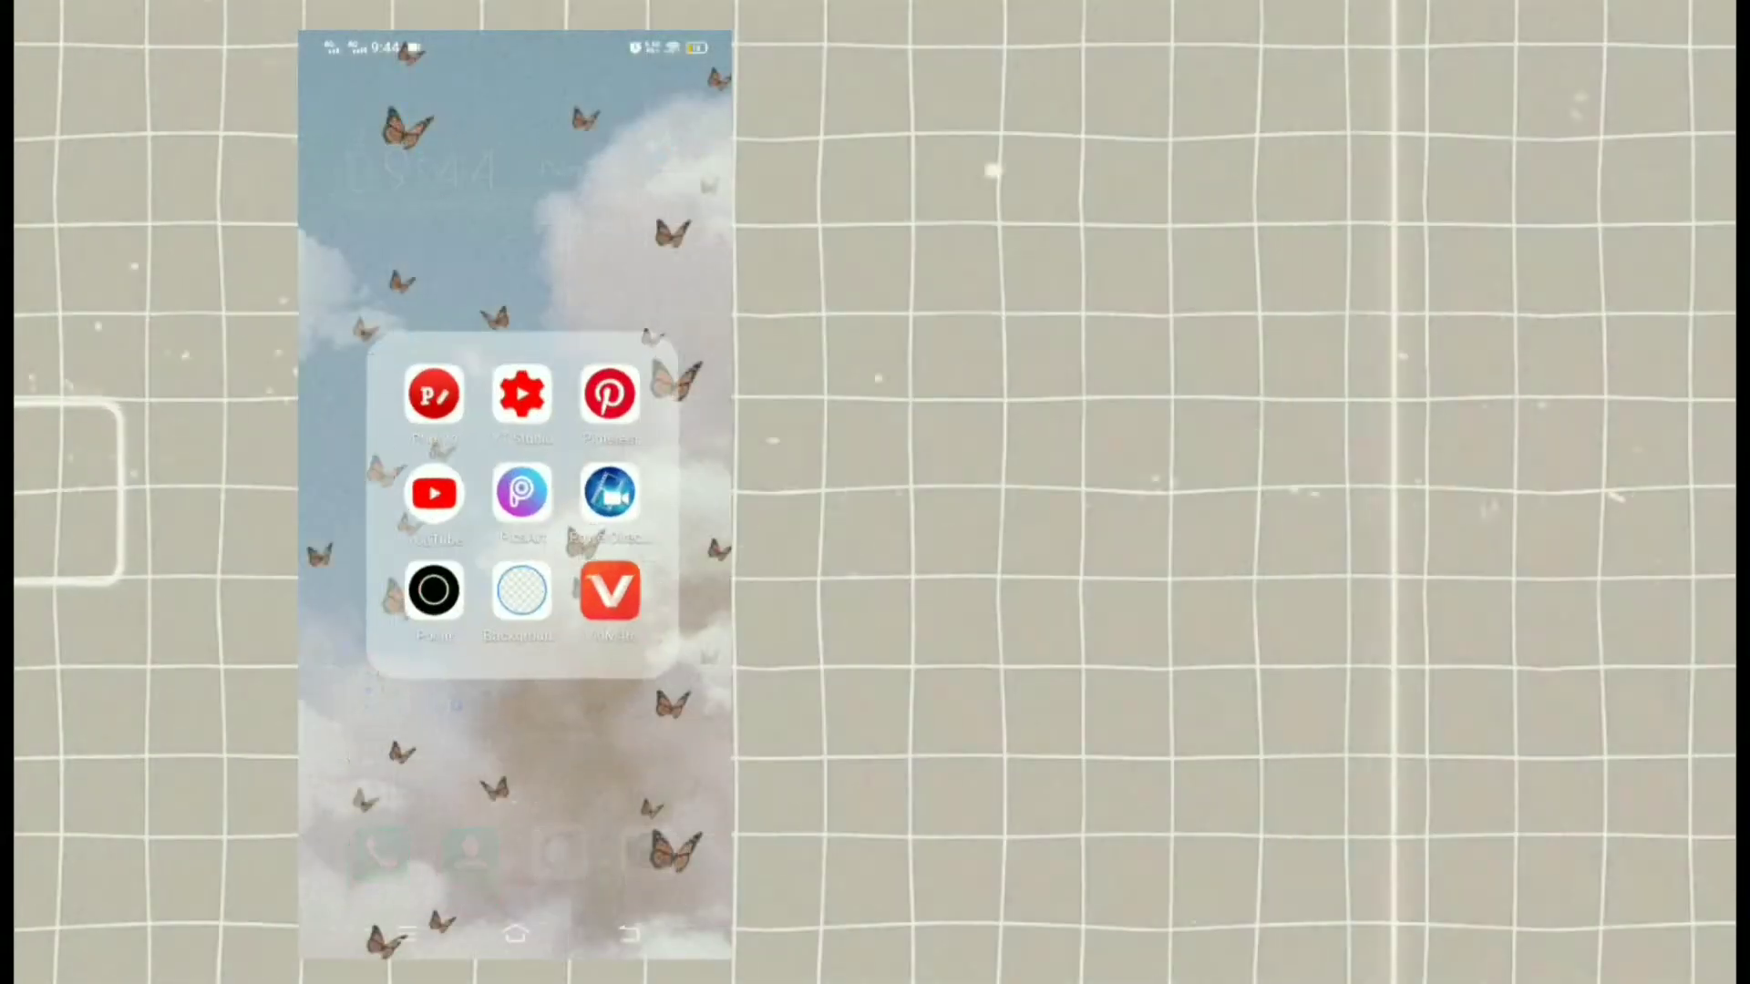
Step: Open Pinterest and scroll through the home feed
{"action": "left_click", "coordinate": [607, 396]}
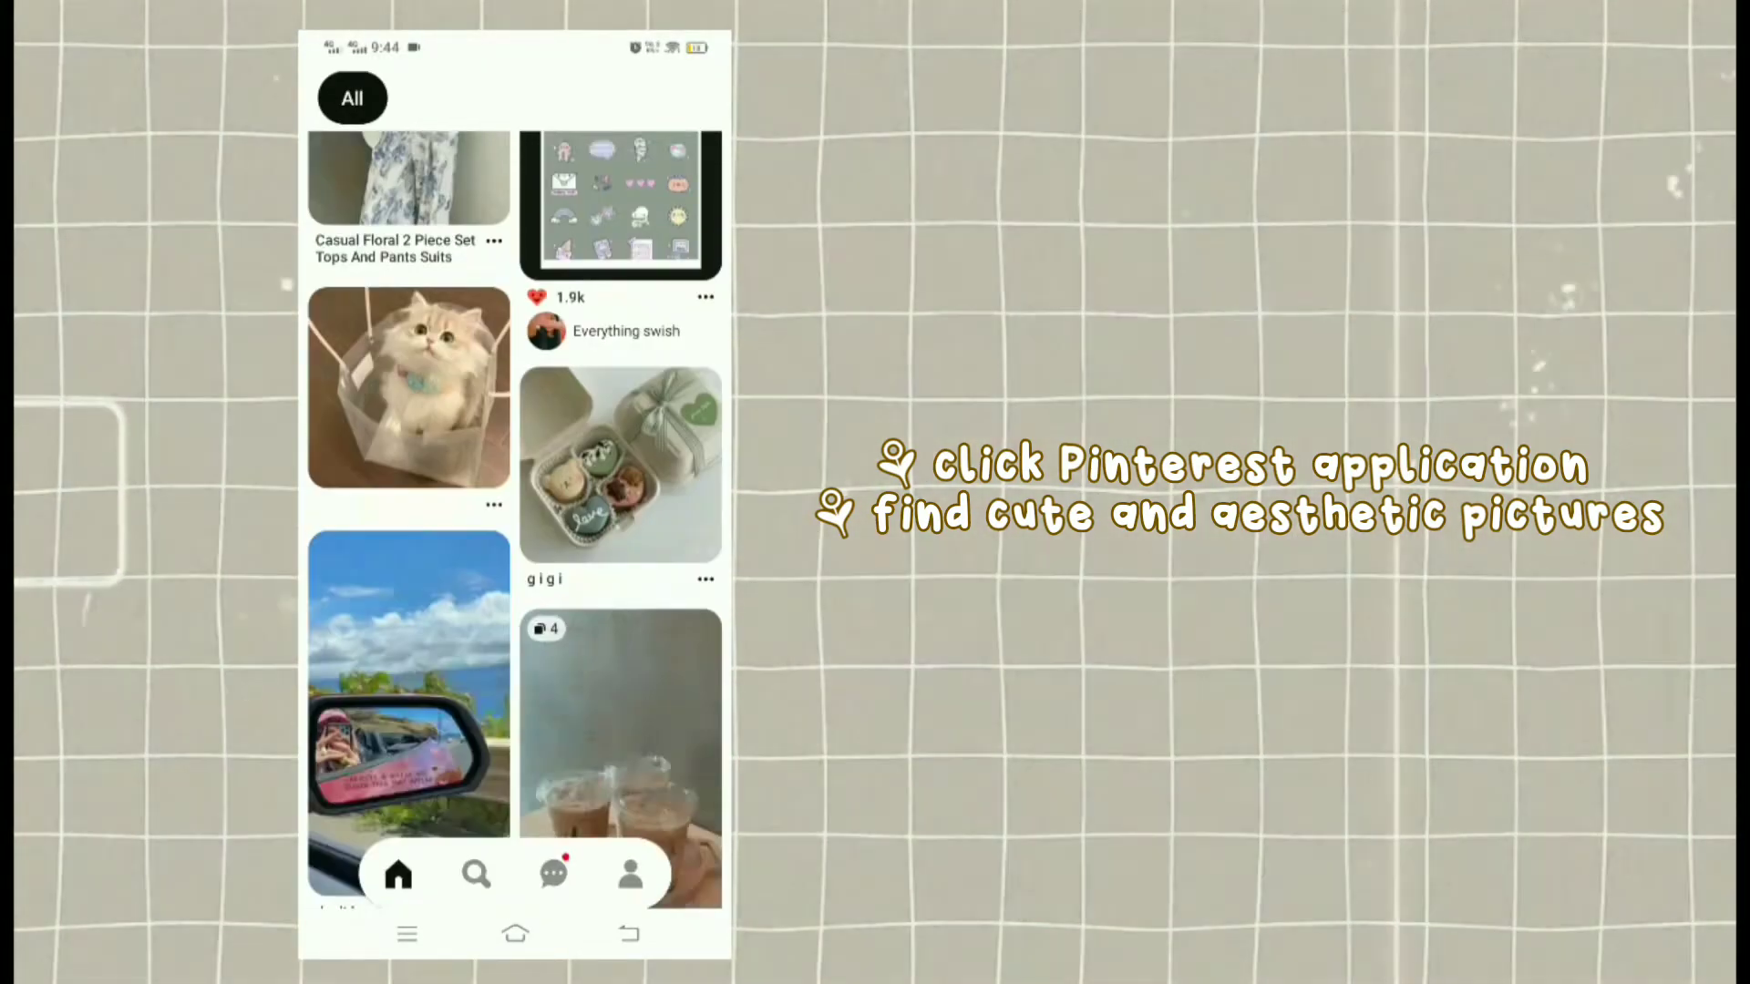
{"action": "scroll", "scroll_direction": "down", "scroll_amount": 3}
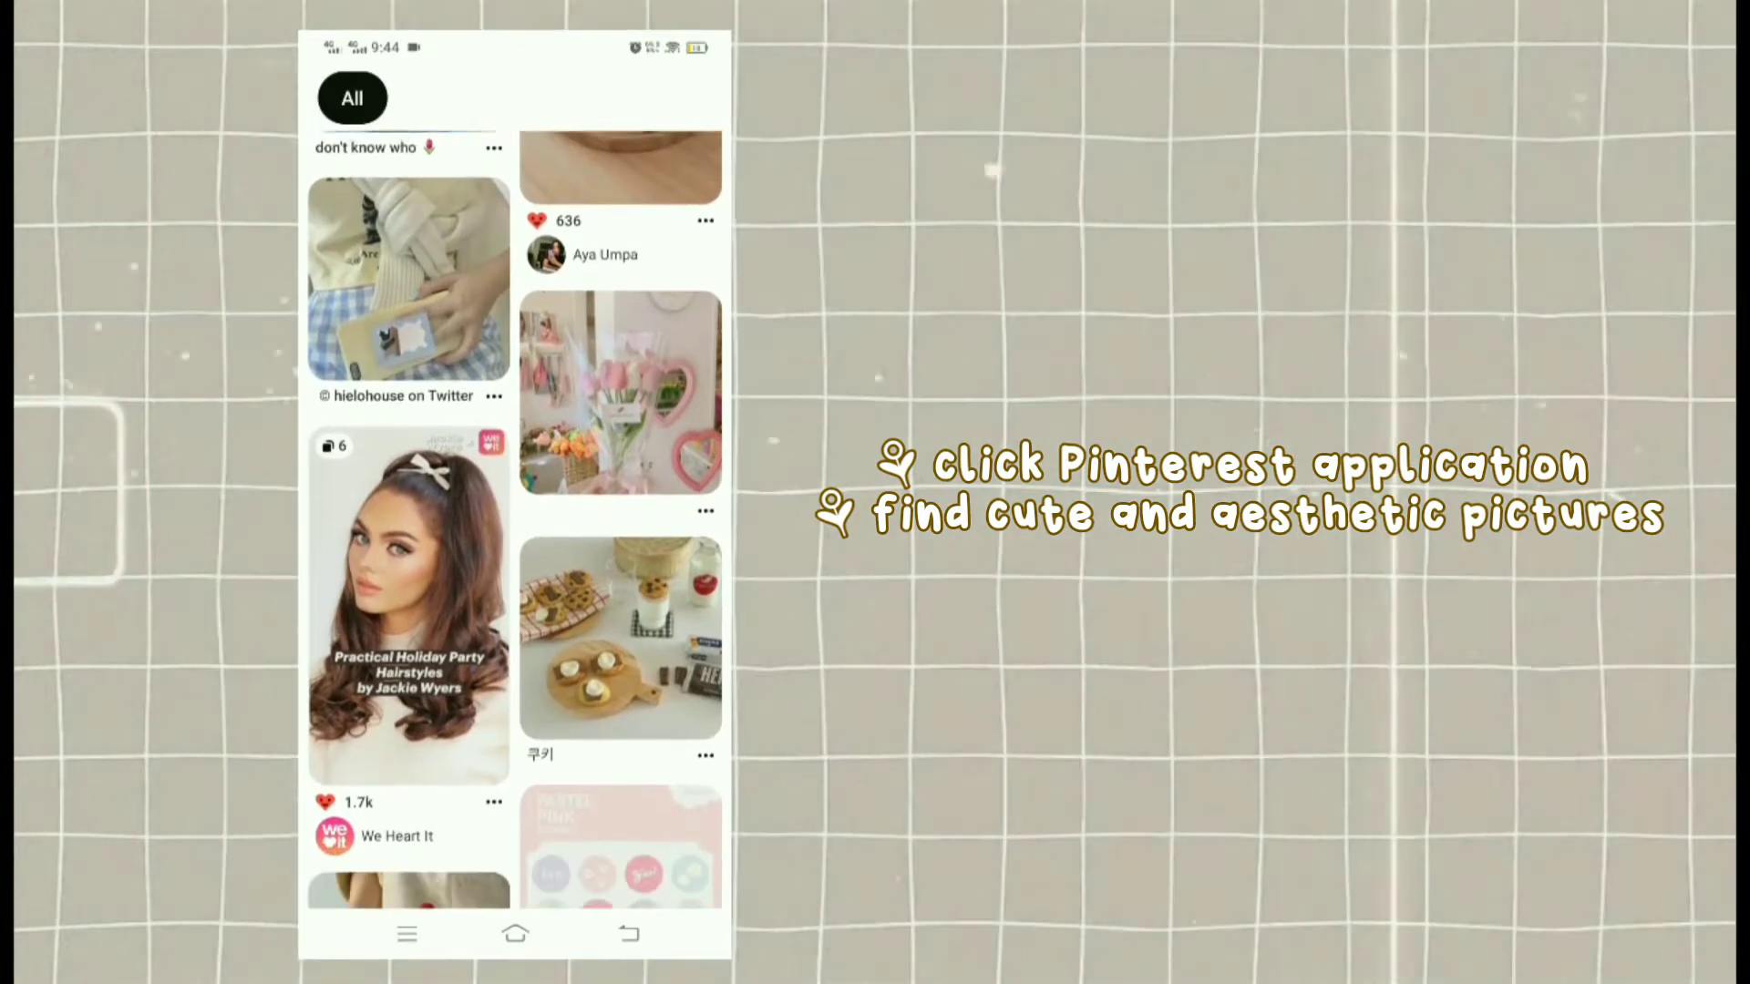
{"action": "scroll", "scroll_direction": "down", "scroll_amount": 3}
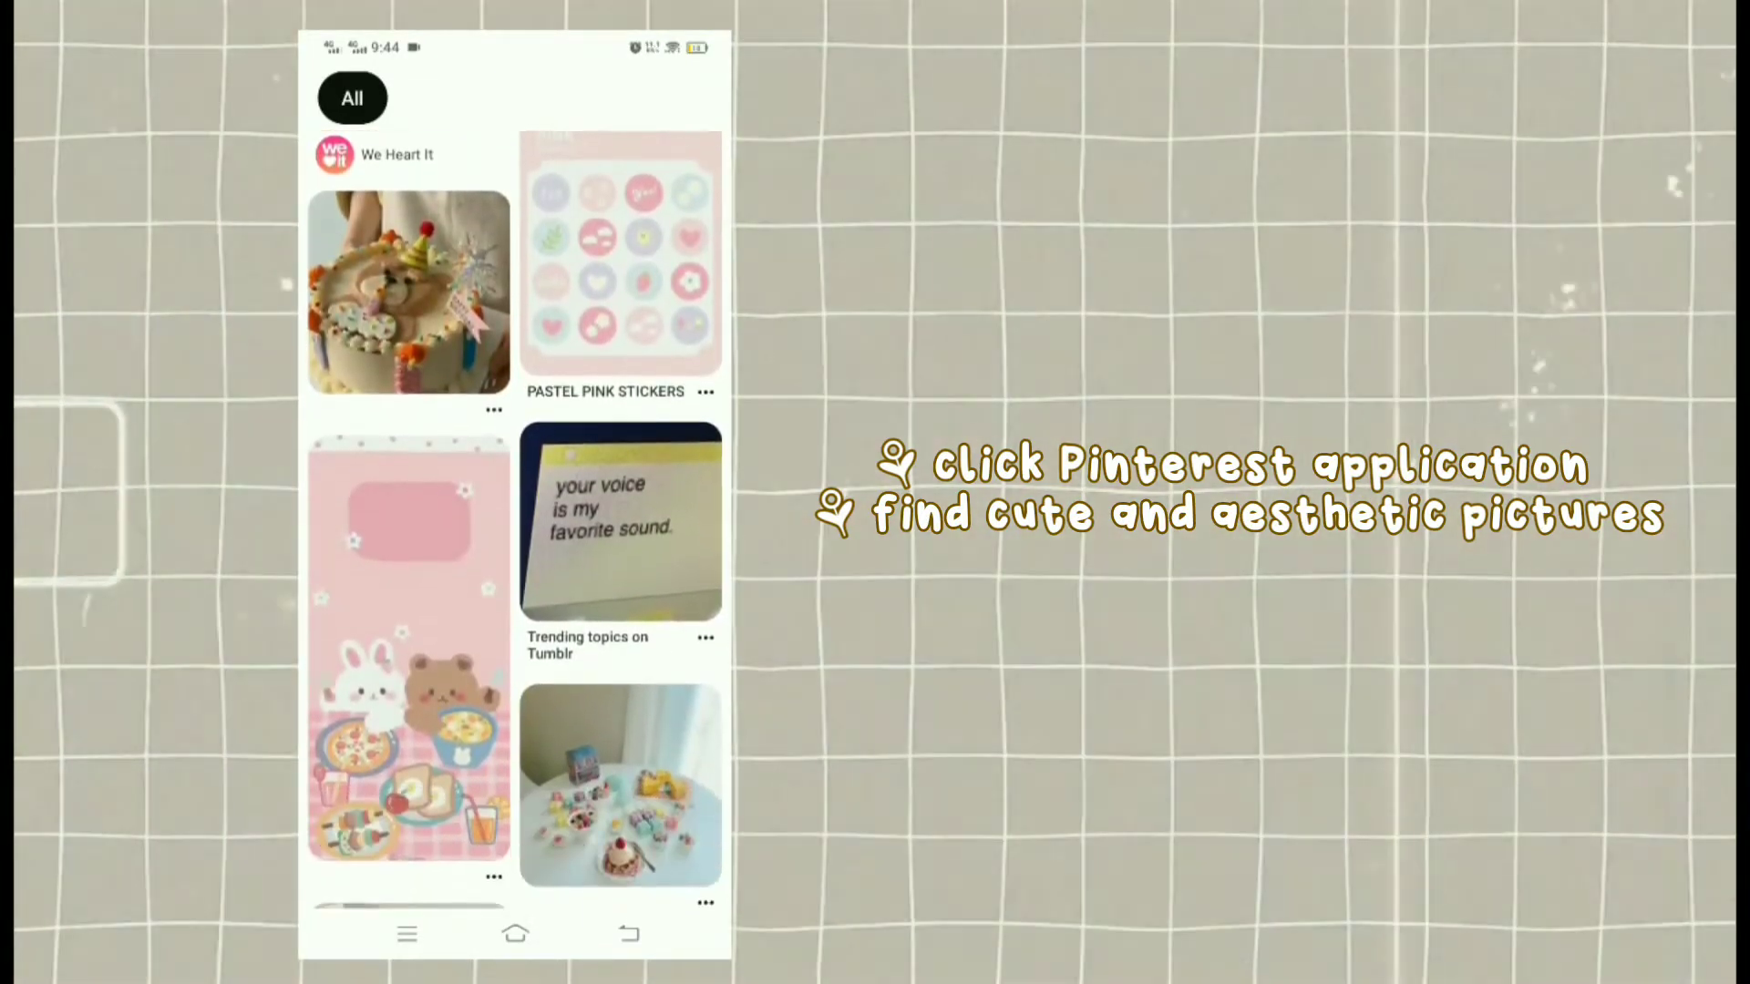
{"action": "scroll", "scroll_direction": "down", "scroll_amount": 3}
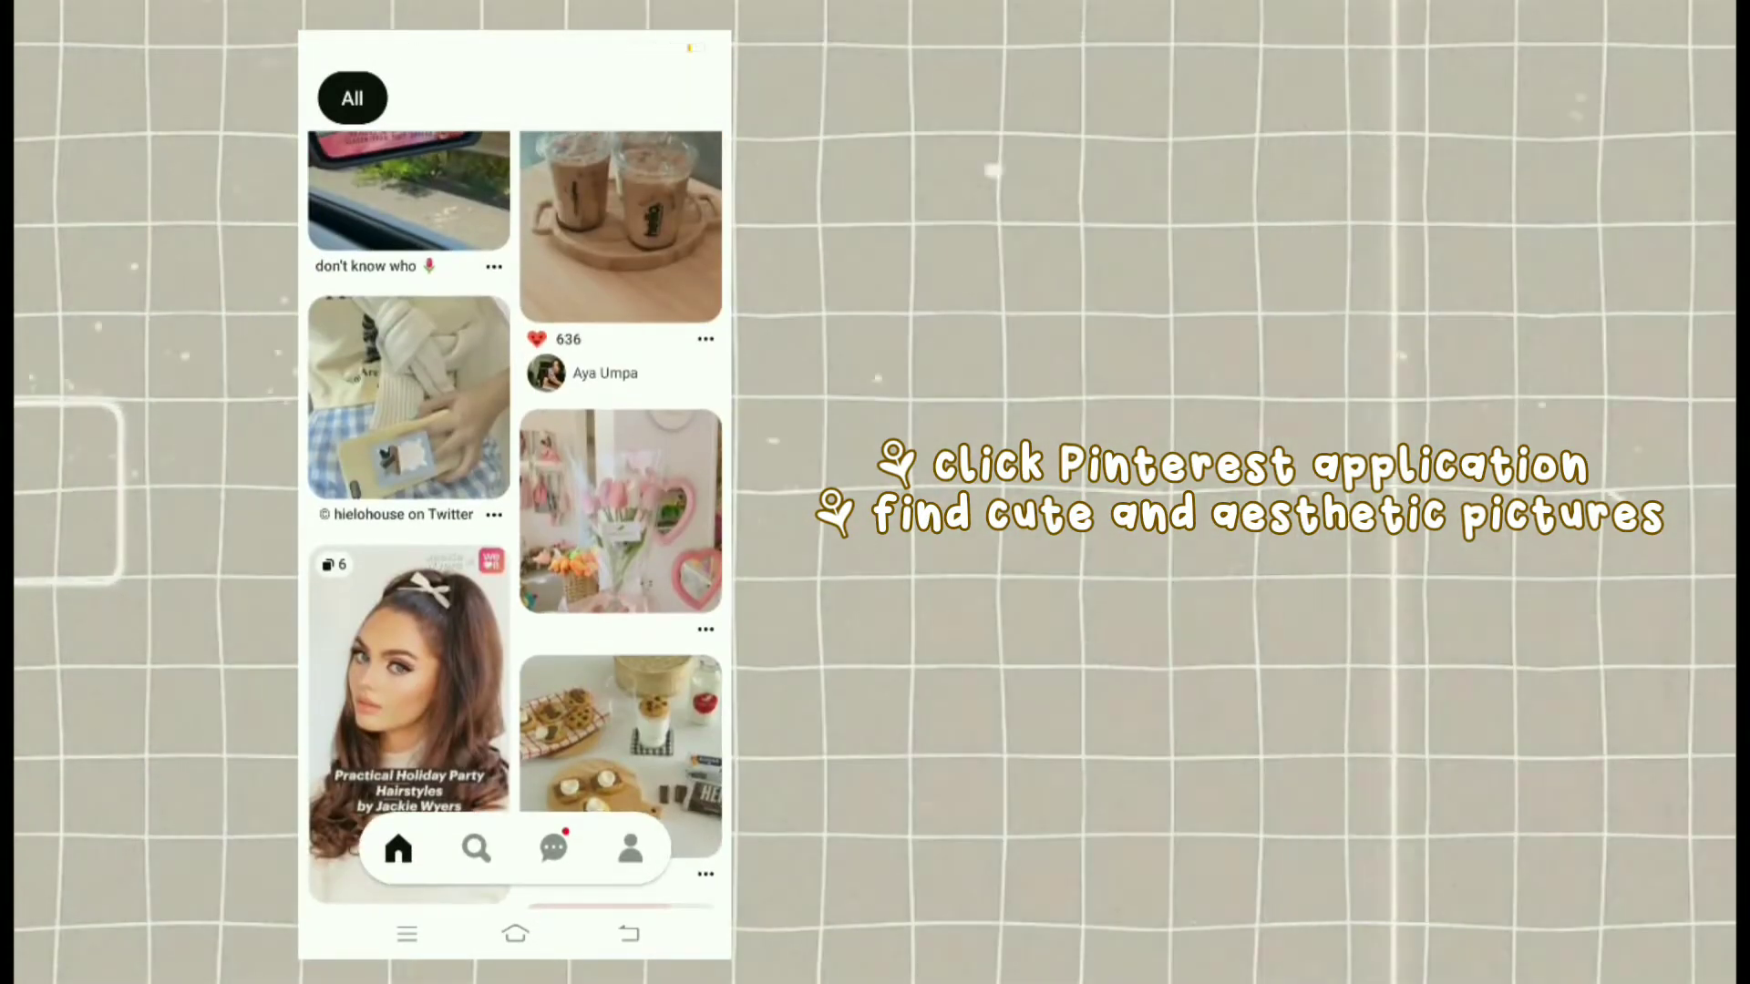
Step: Open the cream pastel phone-case pin and browse its More like this pictures
{"action": "left_click", "coordinate": [402, 399]}
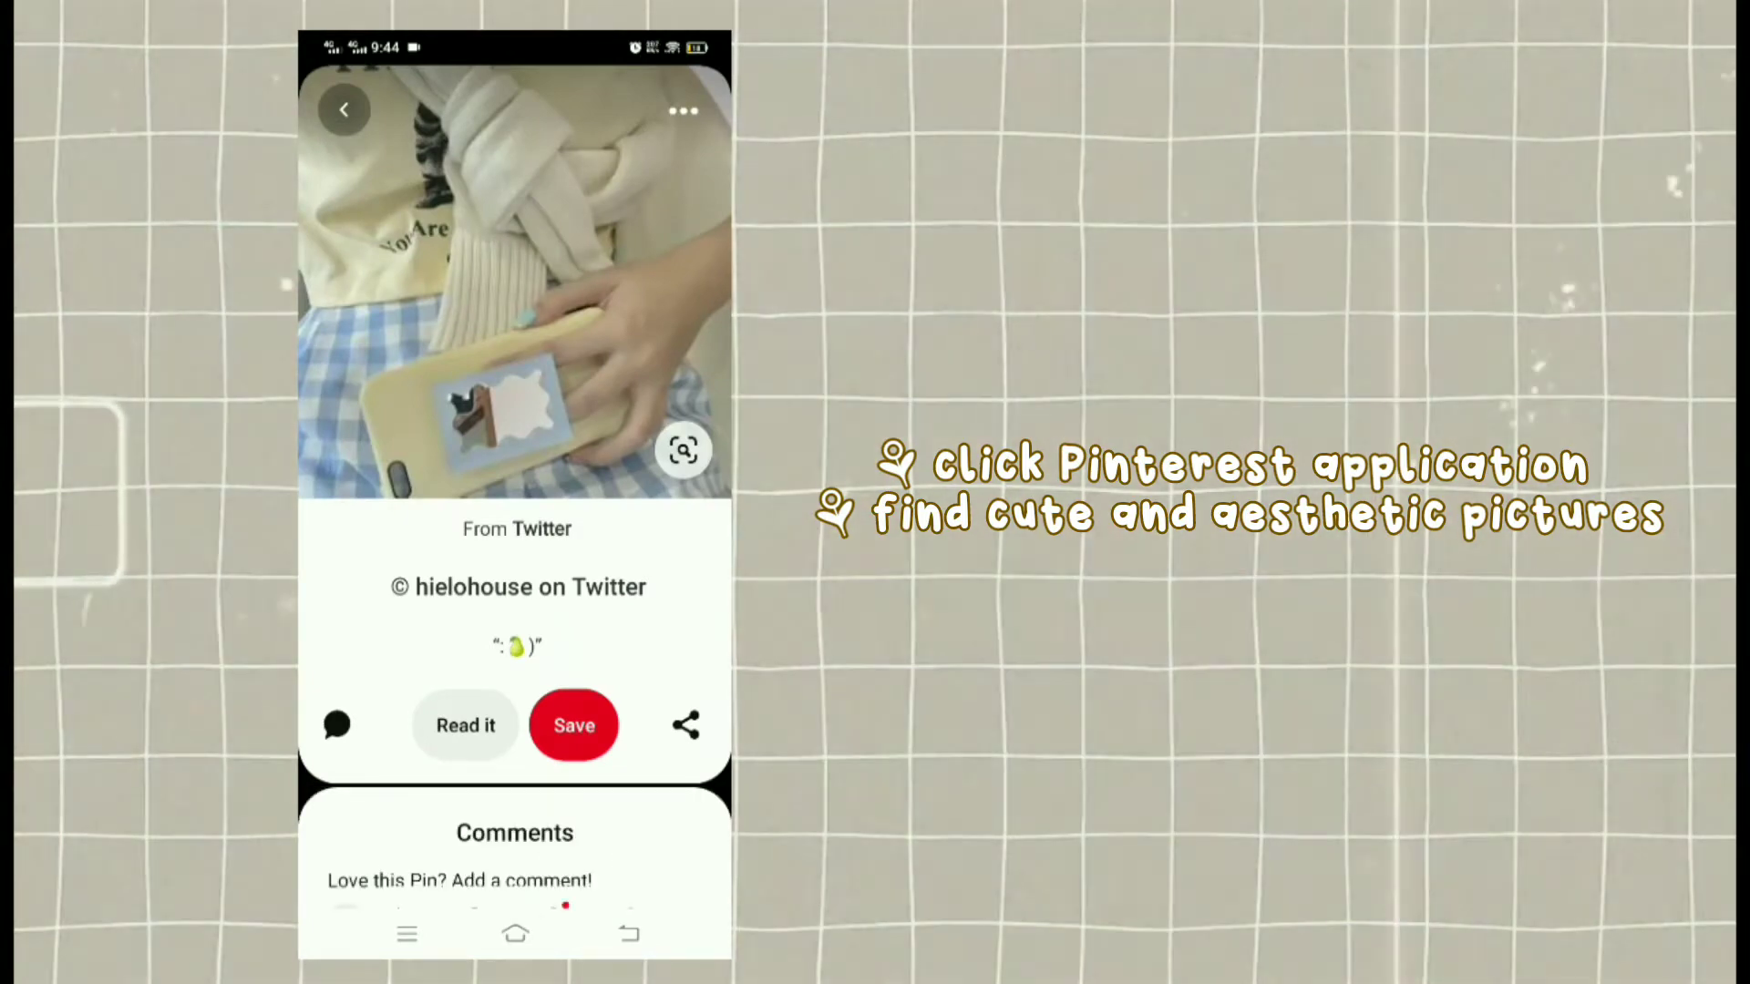
{"action": "scroll", "scroll_direction": "down", "scroll_amount": 3}
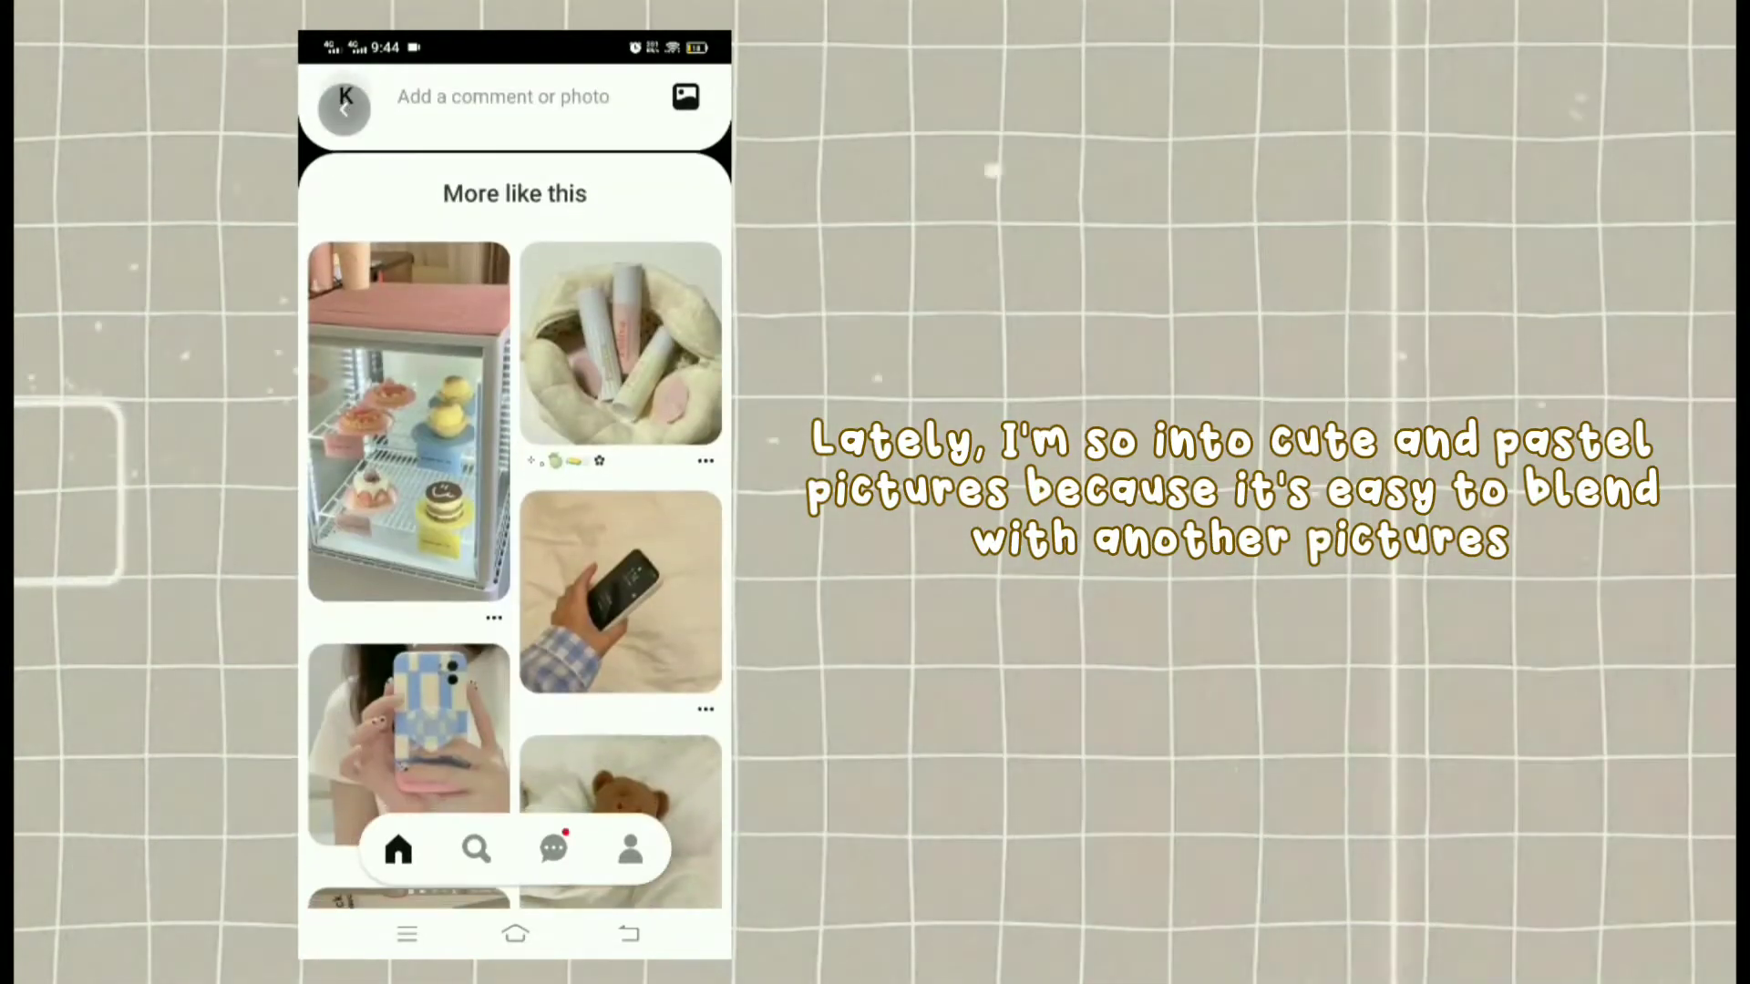
{"action": "scroll", "scroll_direction": "down", "scroll_amount": 3}
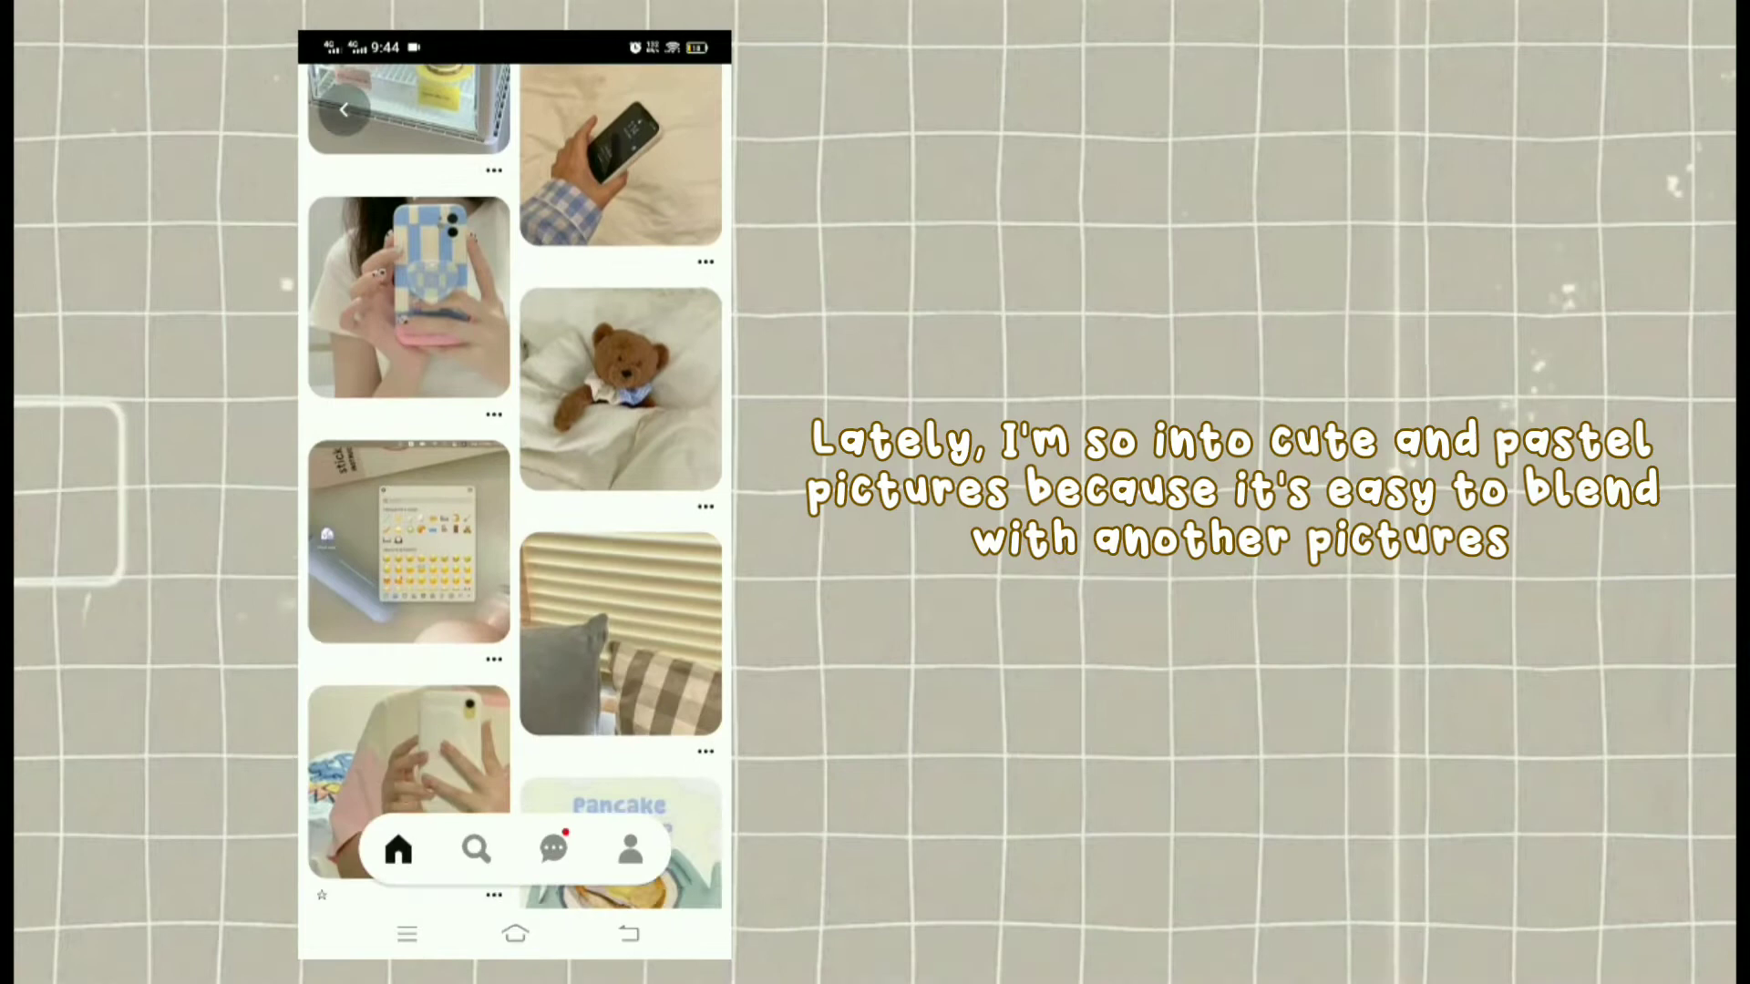
{"action": "scroll", "scroll_direction": "down", "scroll_amount": 3}
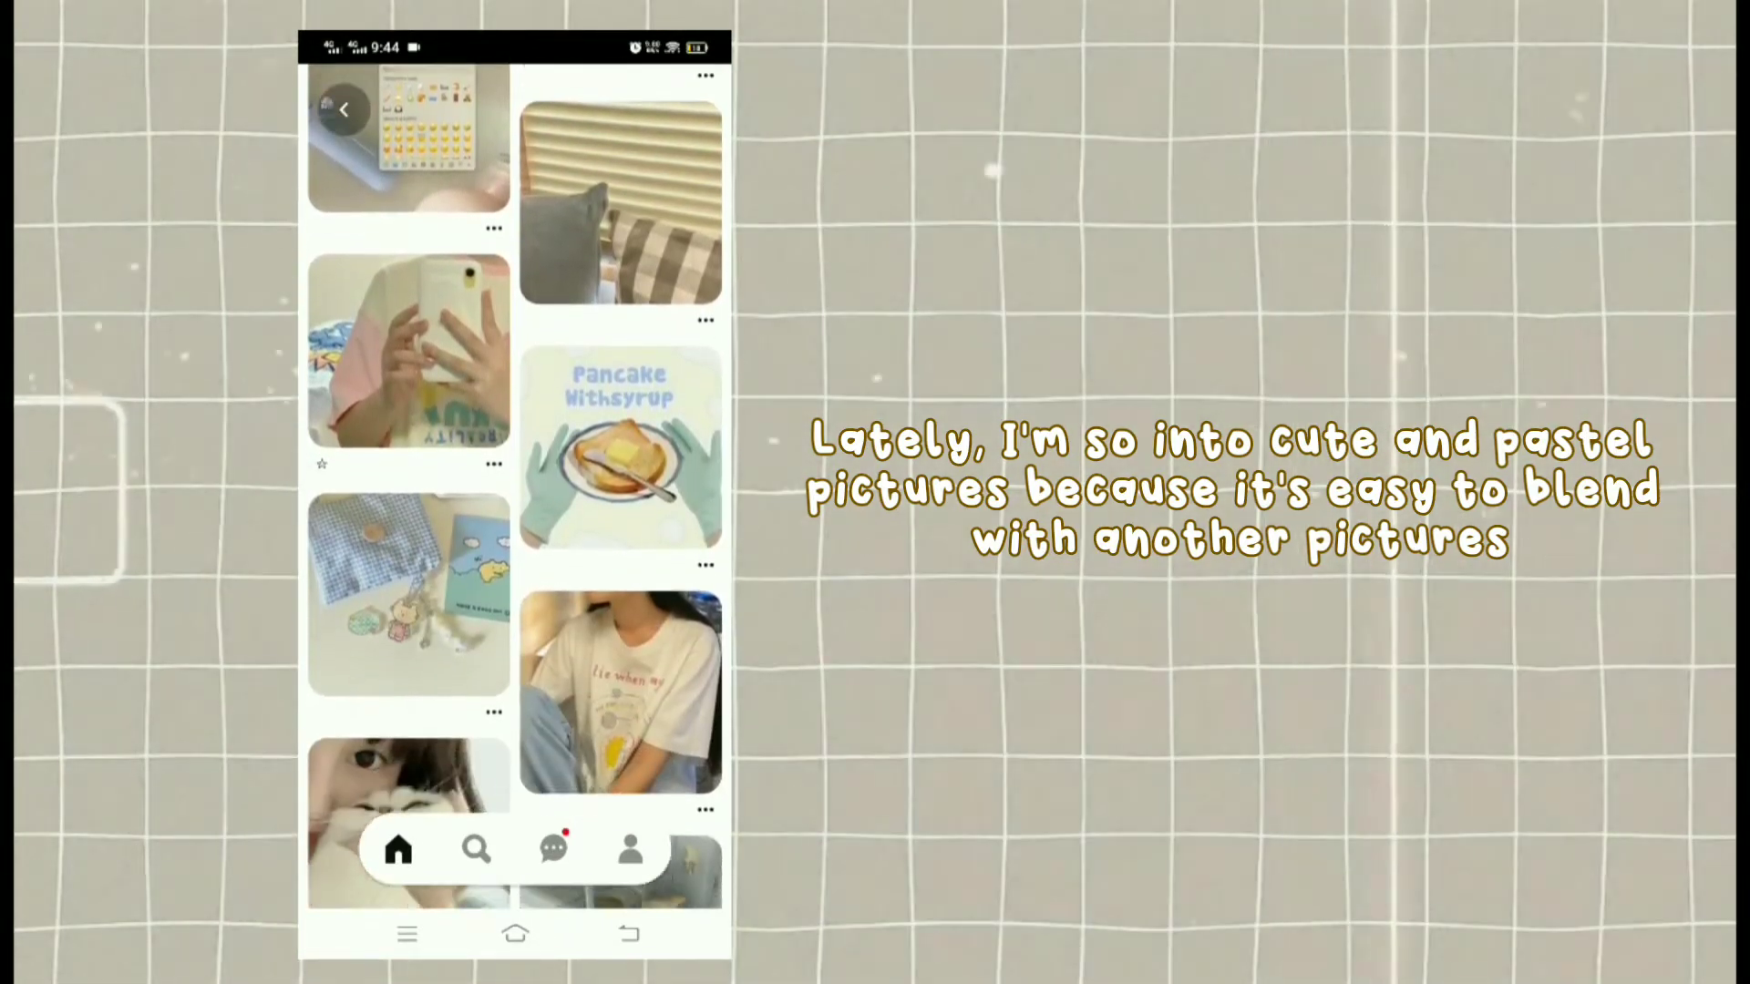
{"action": "scroll", "scroll_direction": "down", "scroll_amount": 3}
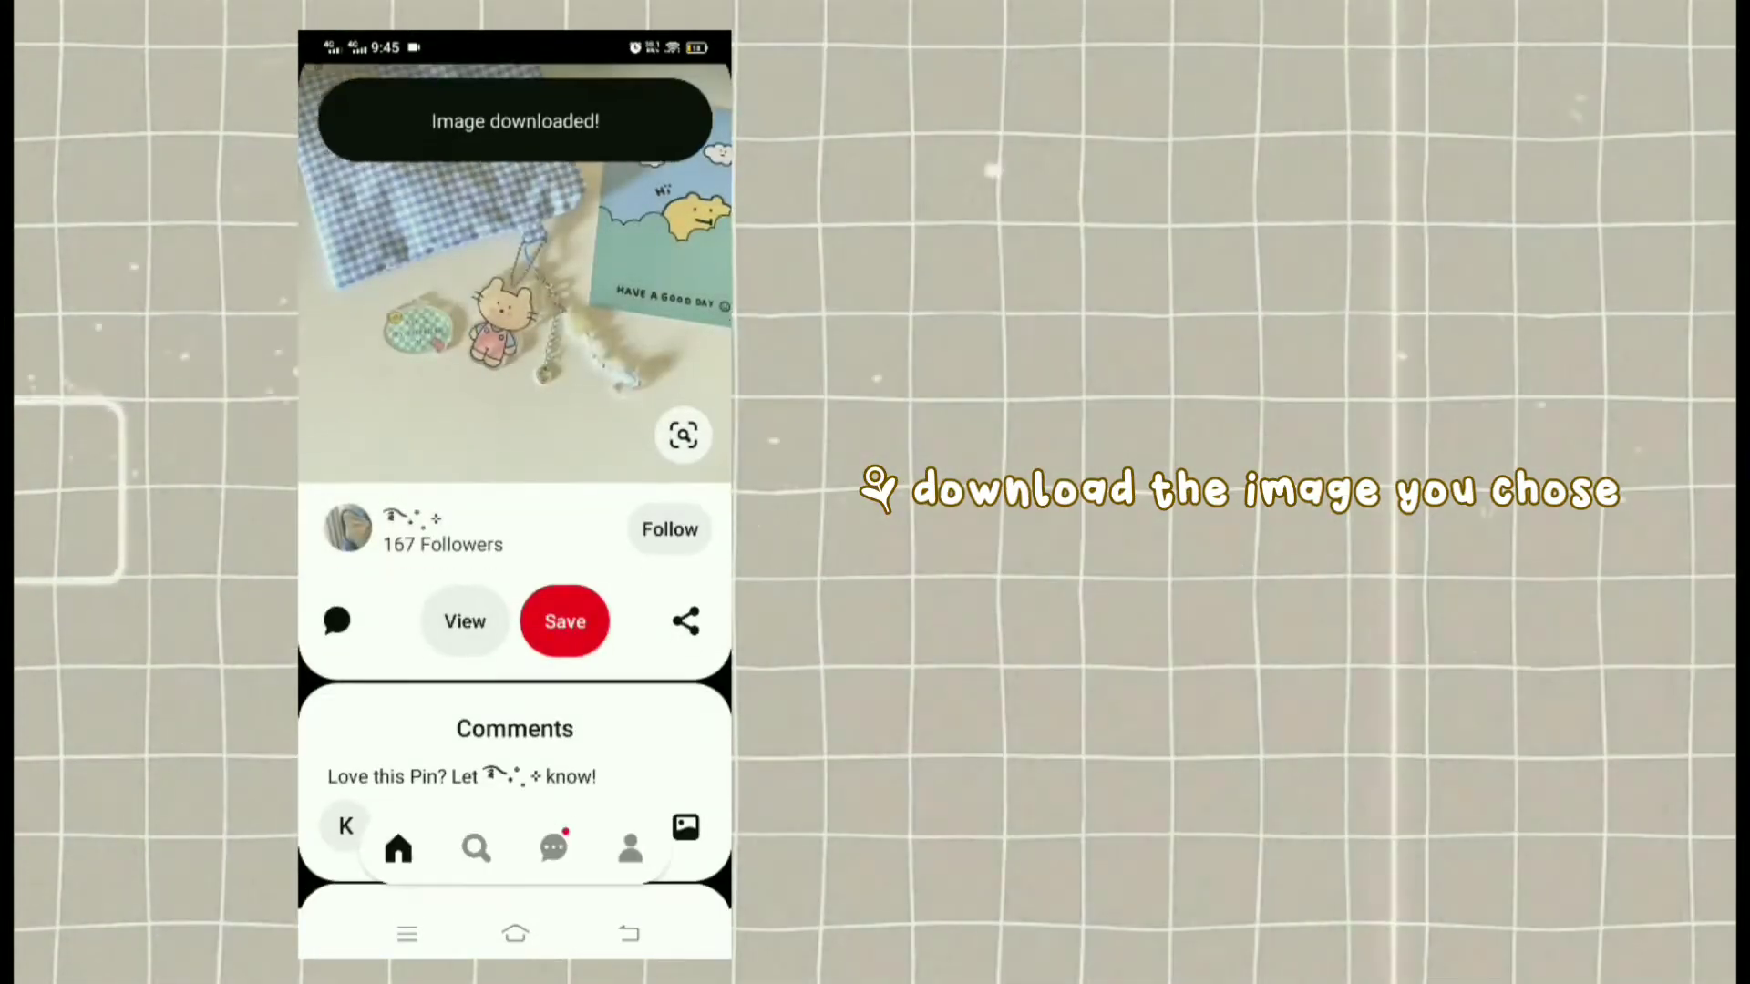
Step: Scroll the related pastel pins around the gingham pouch with cat keychain picture
{"action": "scroll", "scroll_direction": "down", "scroll_amount": 3}
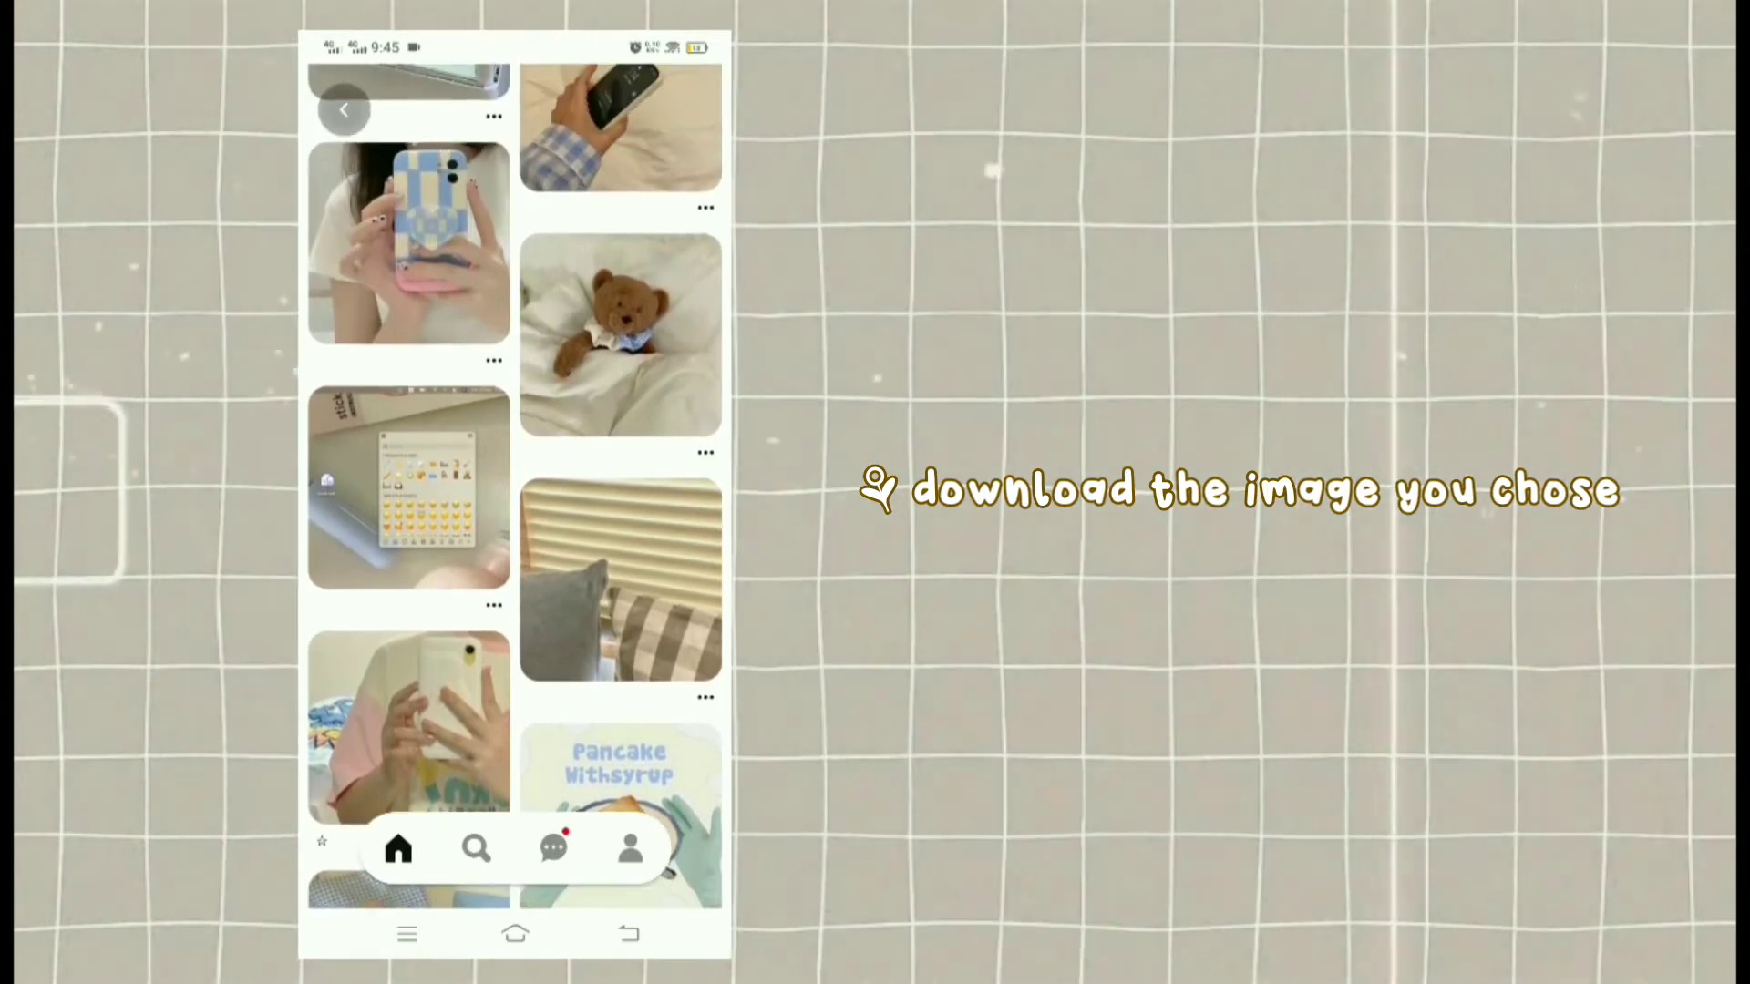
{"action": "scroll", "scroll_direction": "down", "scroll_amount": 3}
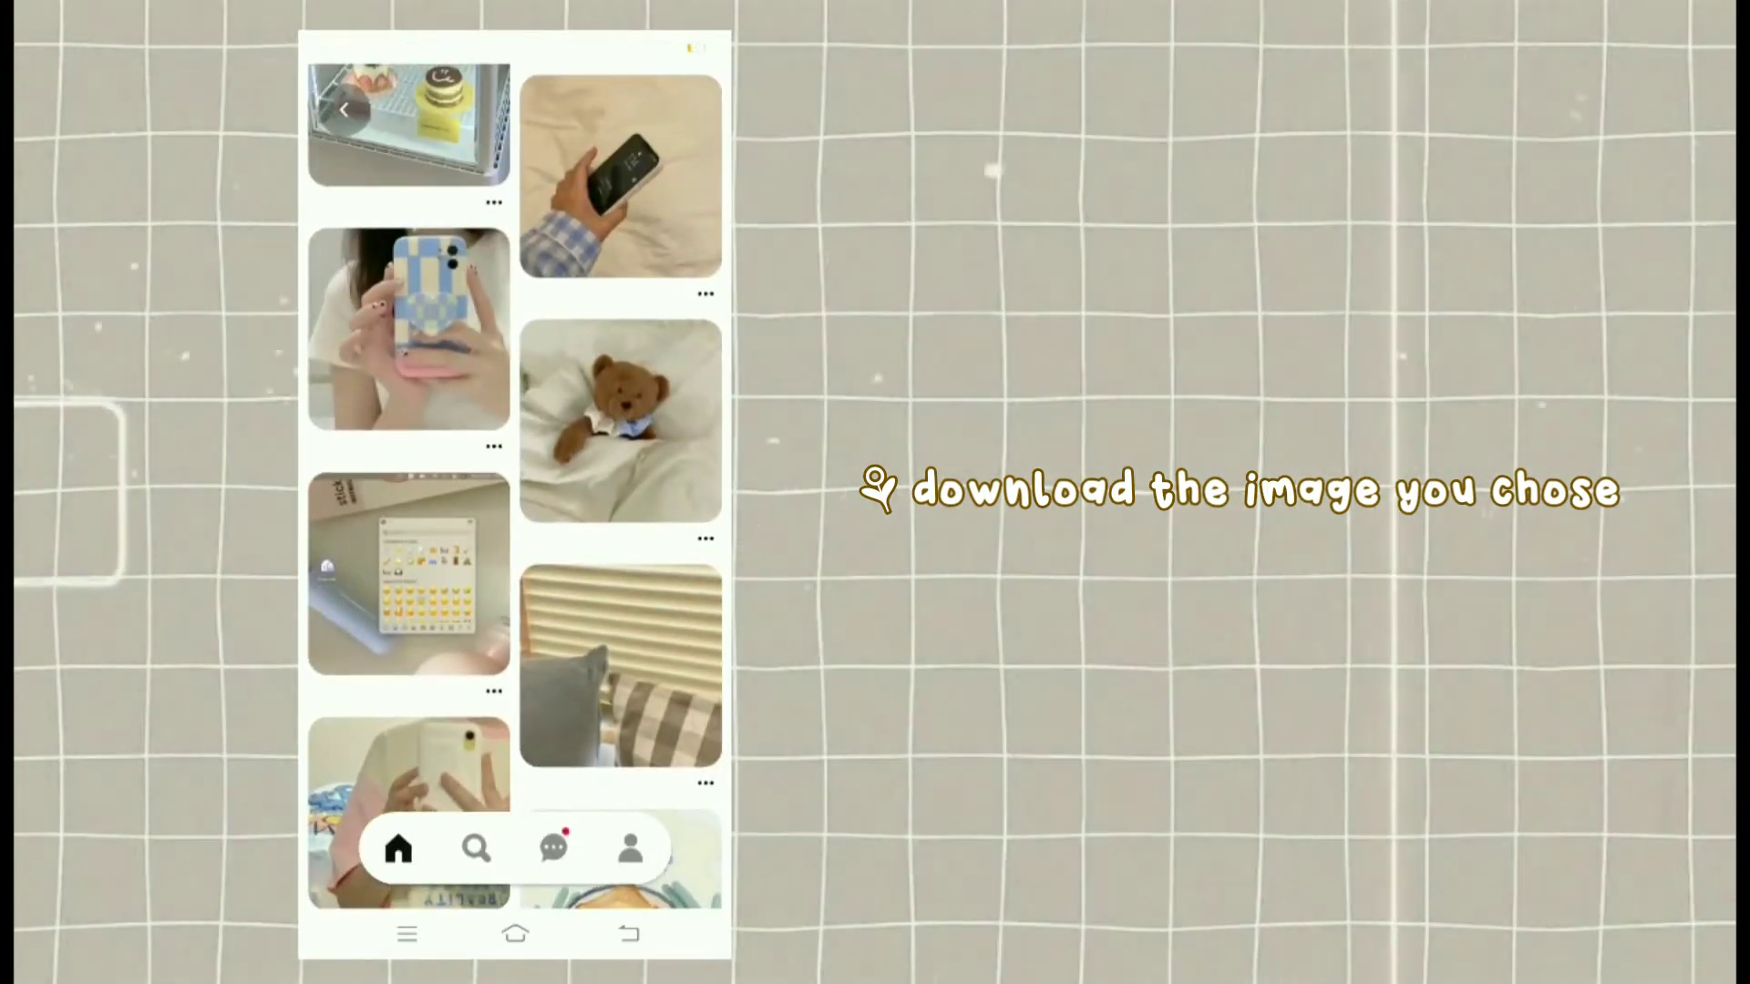
Step: Make a side-by-side Gallery collage of both pictures and flip the right one horizontally
{"action": "left_click", "coordinate": [407, 320]}
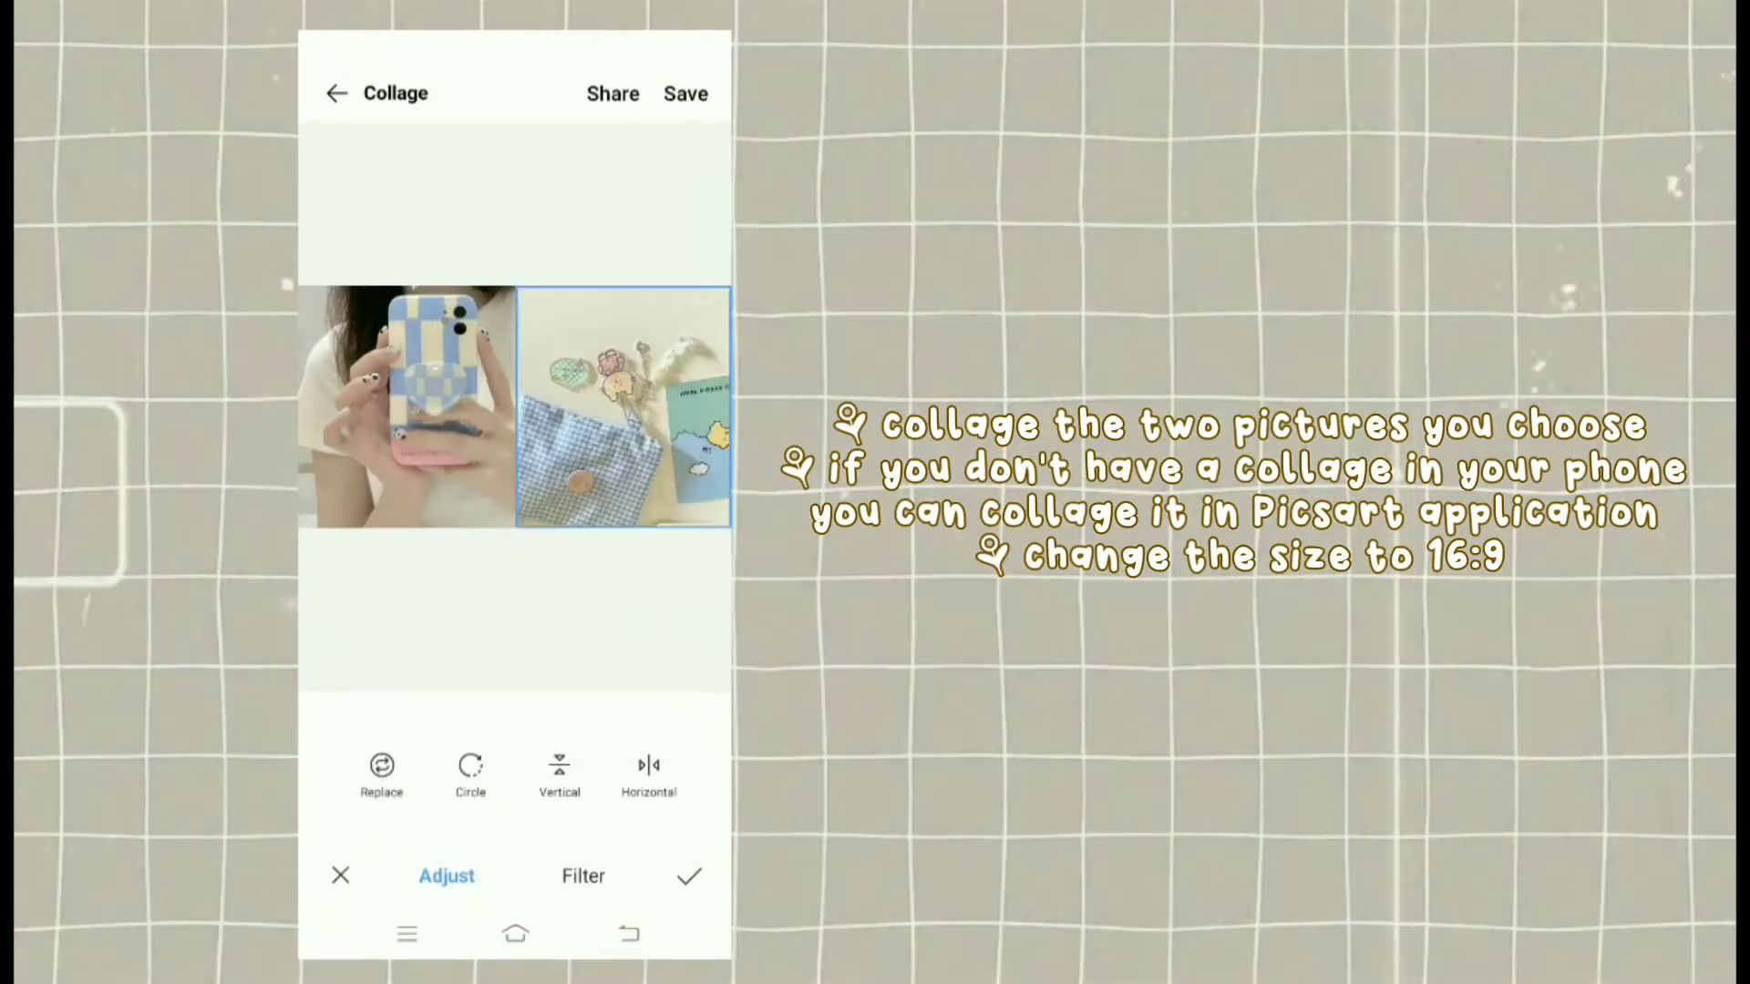
{"action": "left_click", "coordinate": [648, 766]}
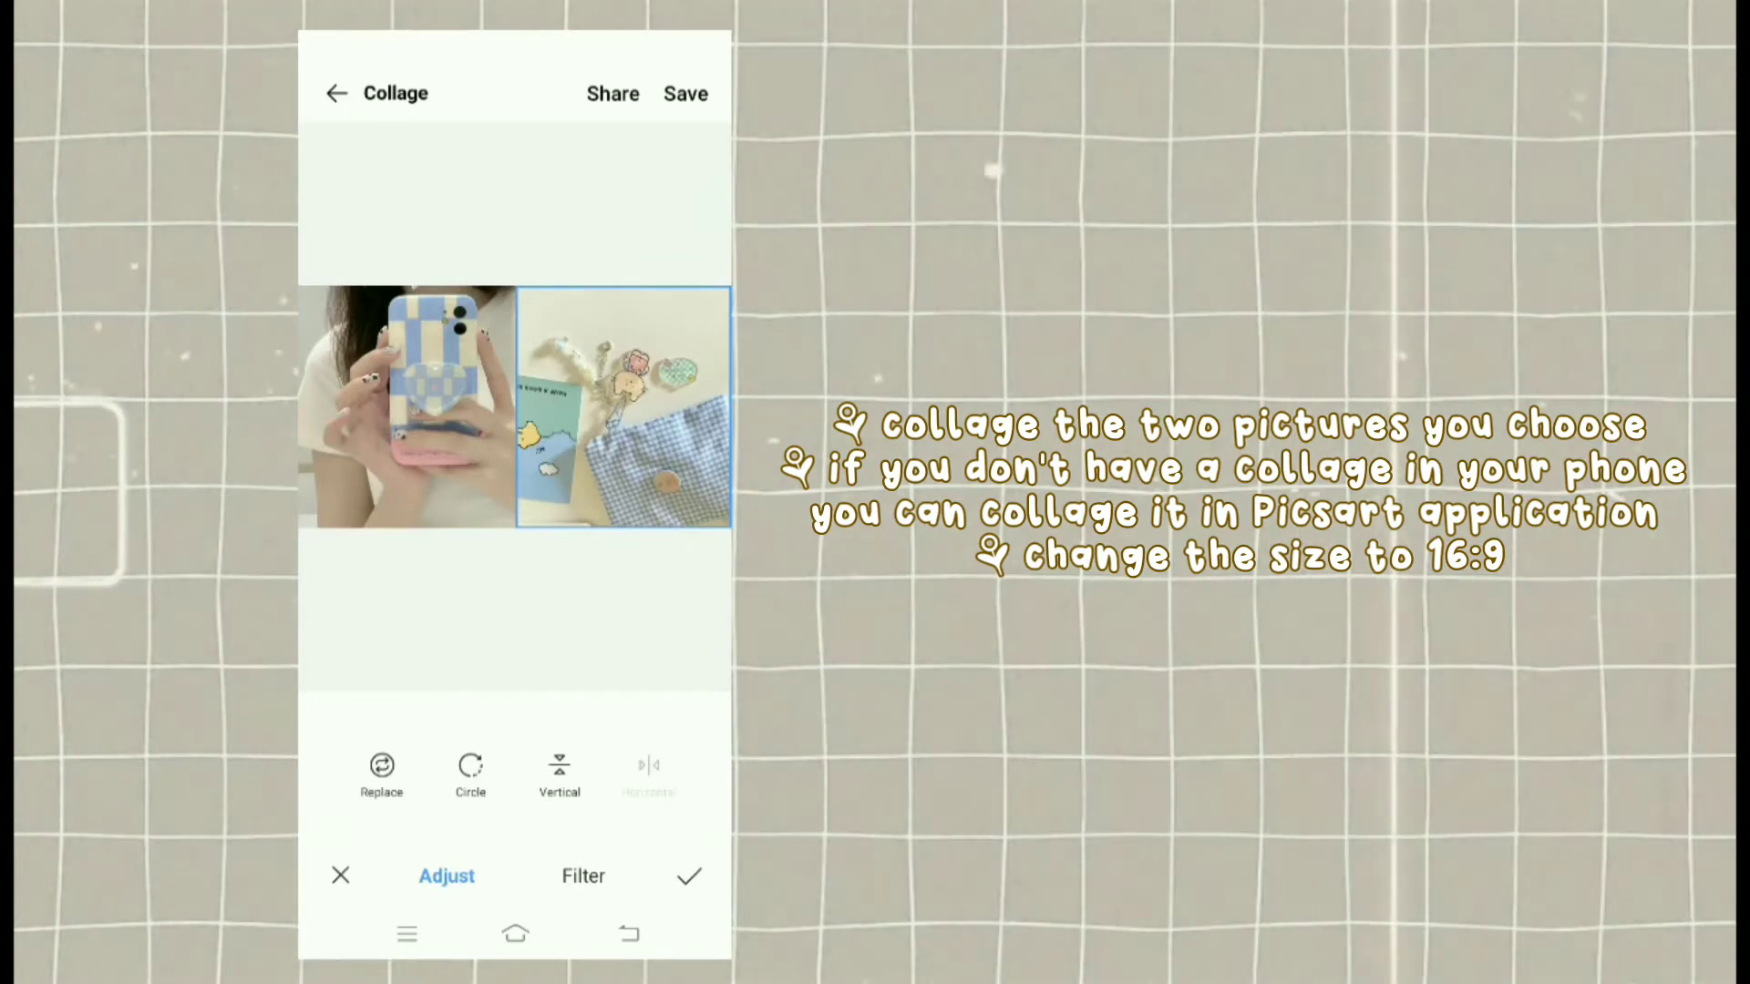
{"action": "left_click", "coordinate": [648, 769]}
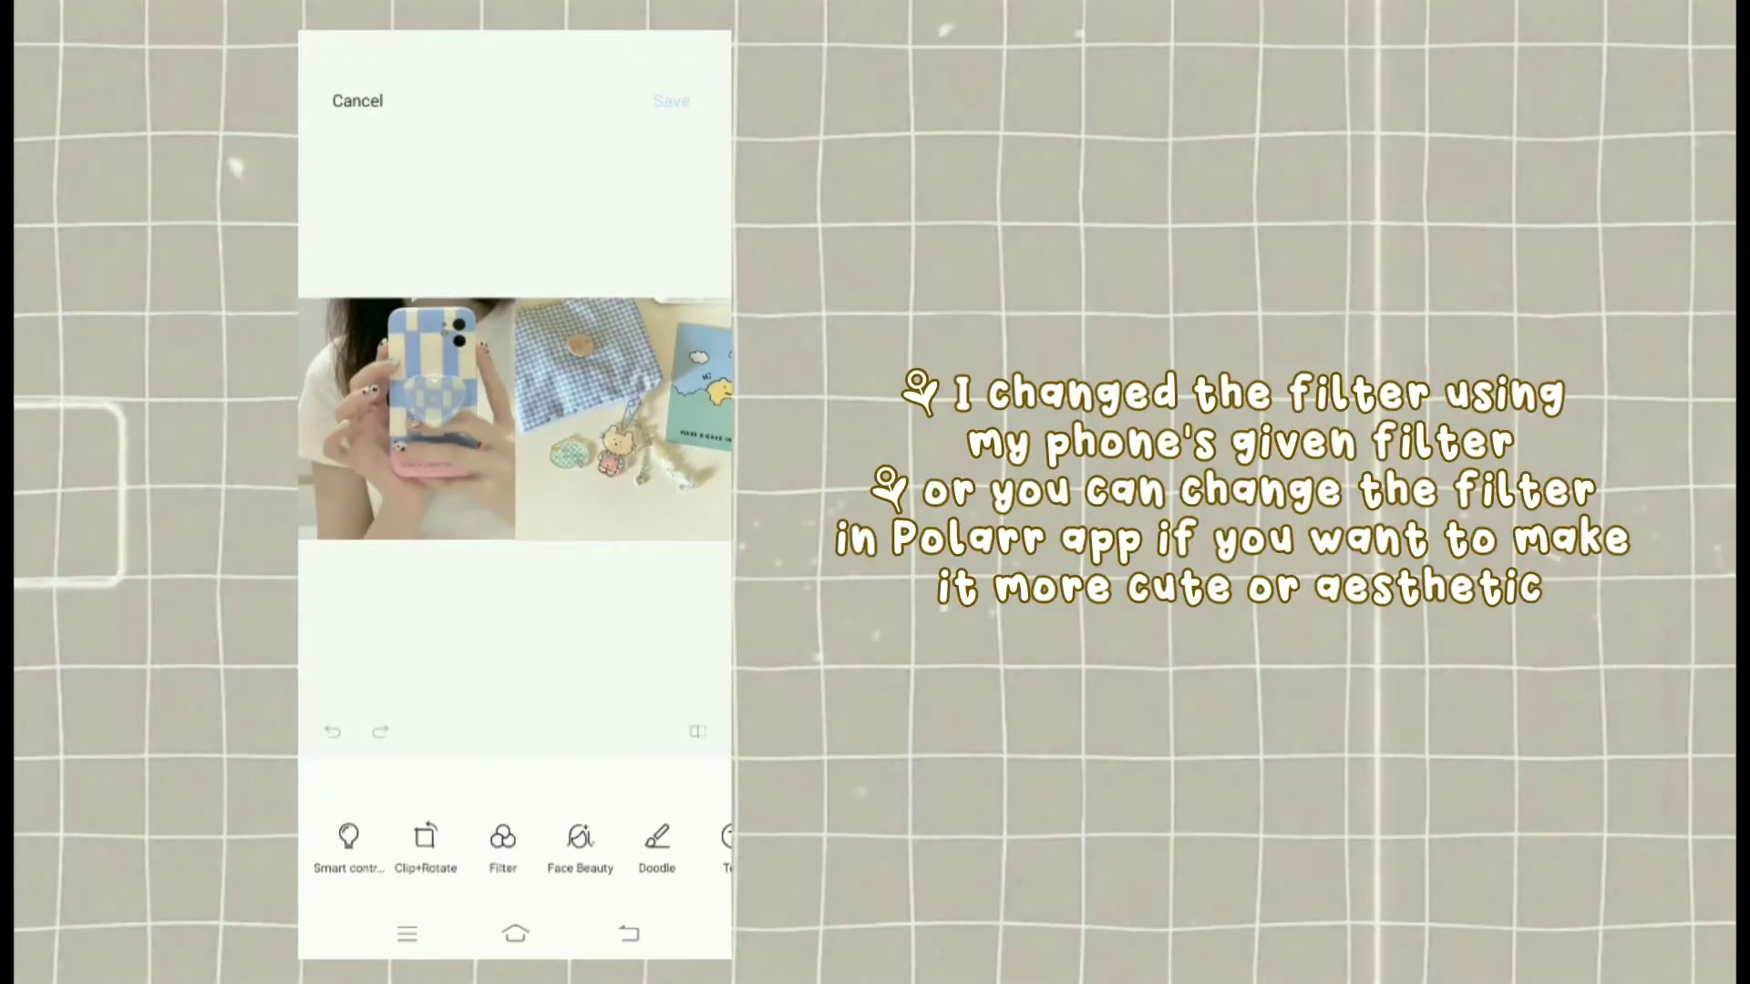
Step: Show the collage's Filter options in the Gallery editor and pick a filter thumbnail
{"action": "left_click", "coordinate": [501, 842]}
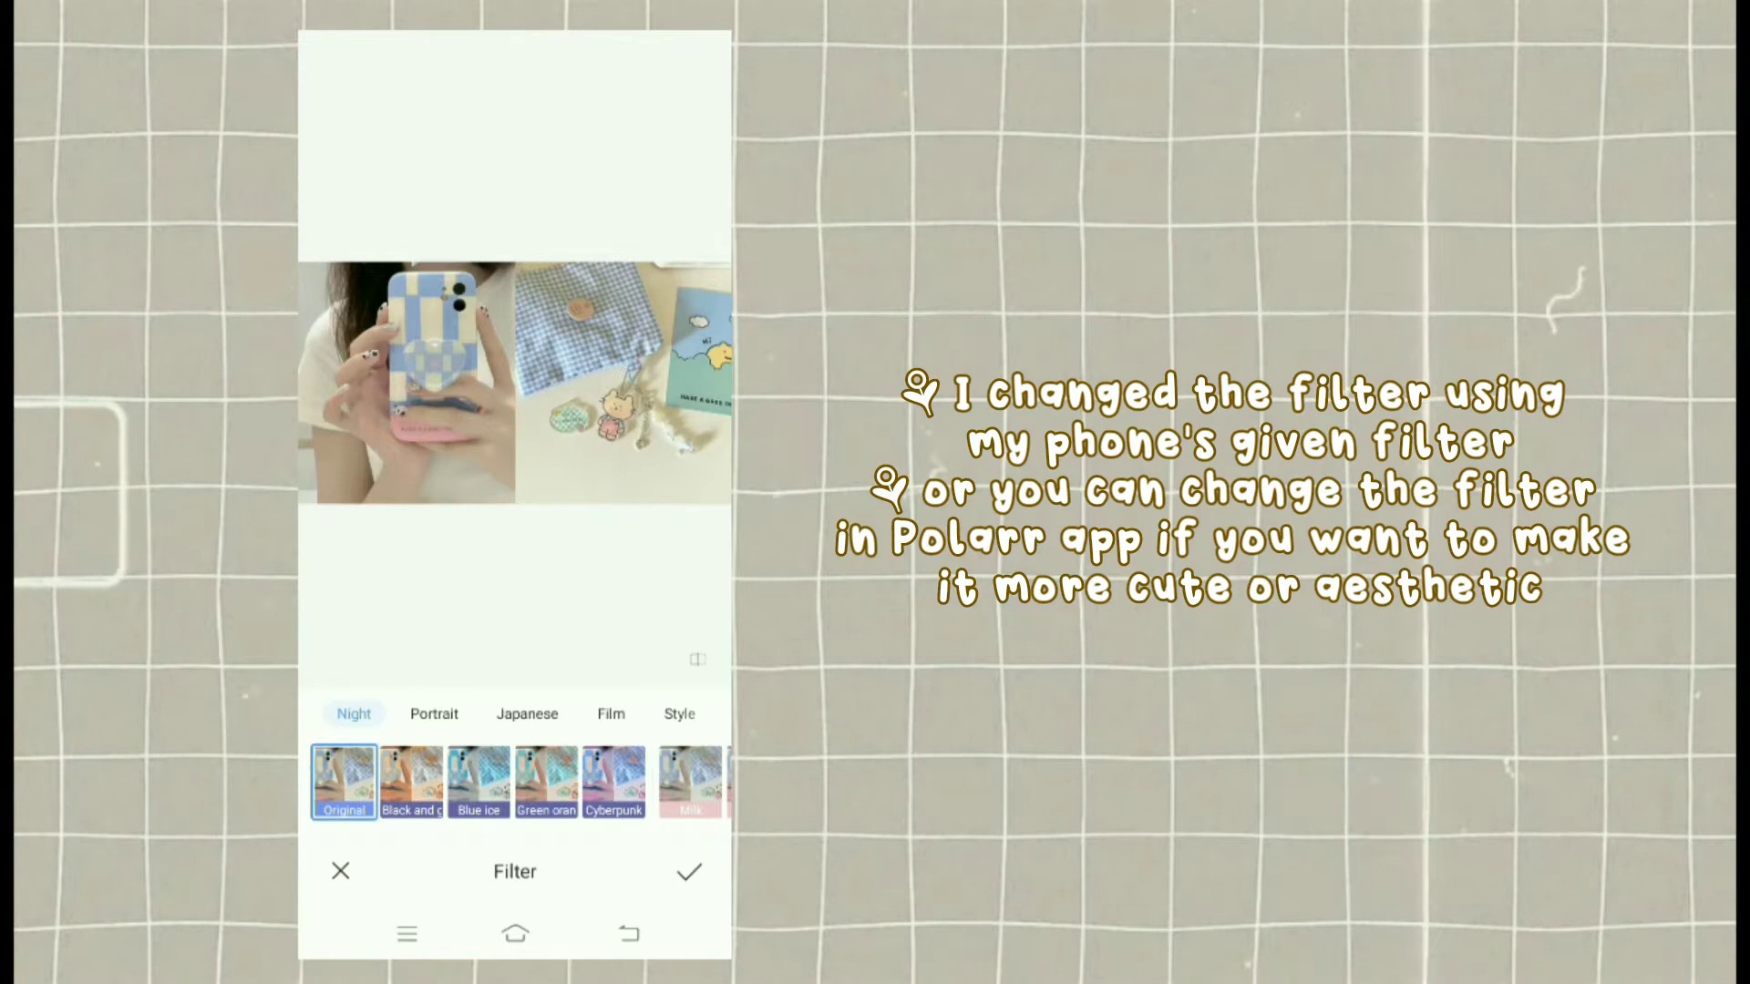
{"action": "left_click", "coordinate": [527, 714]}
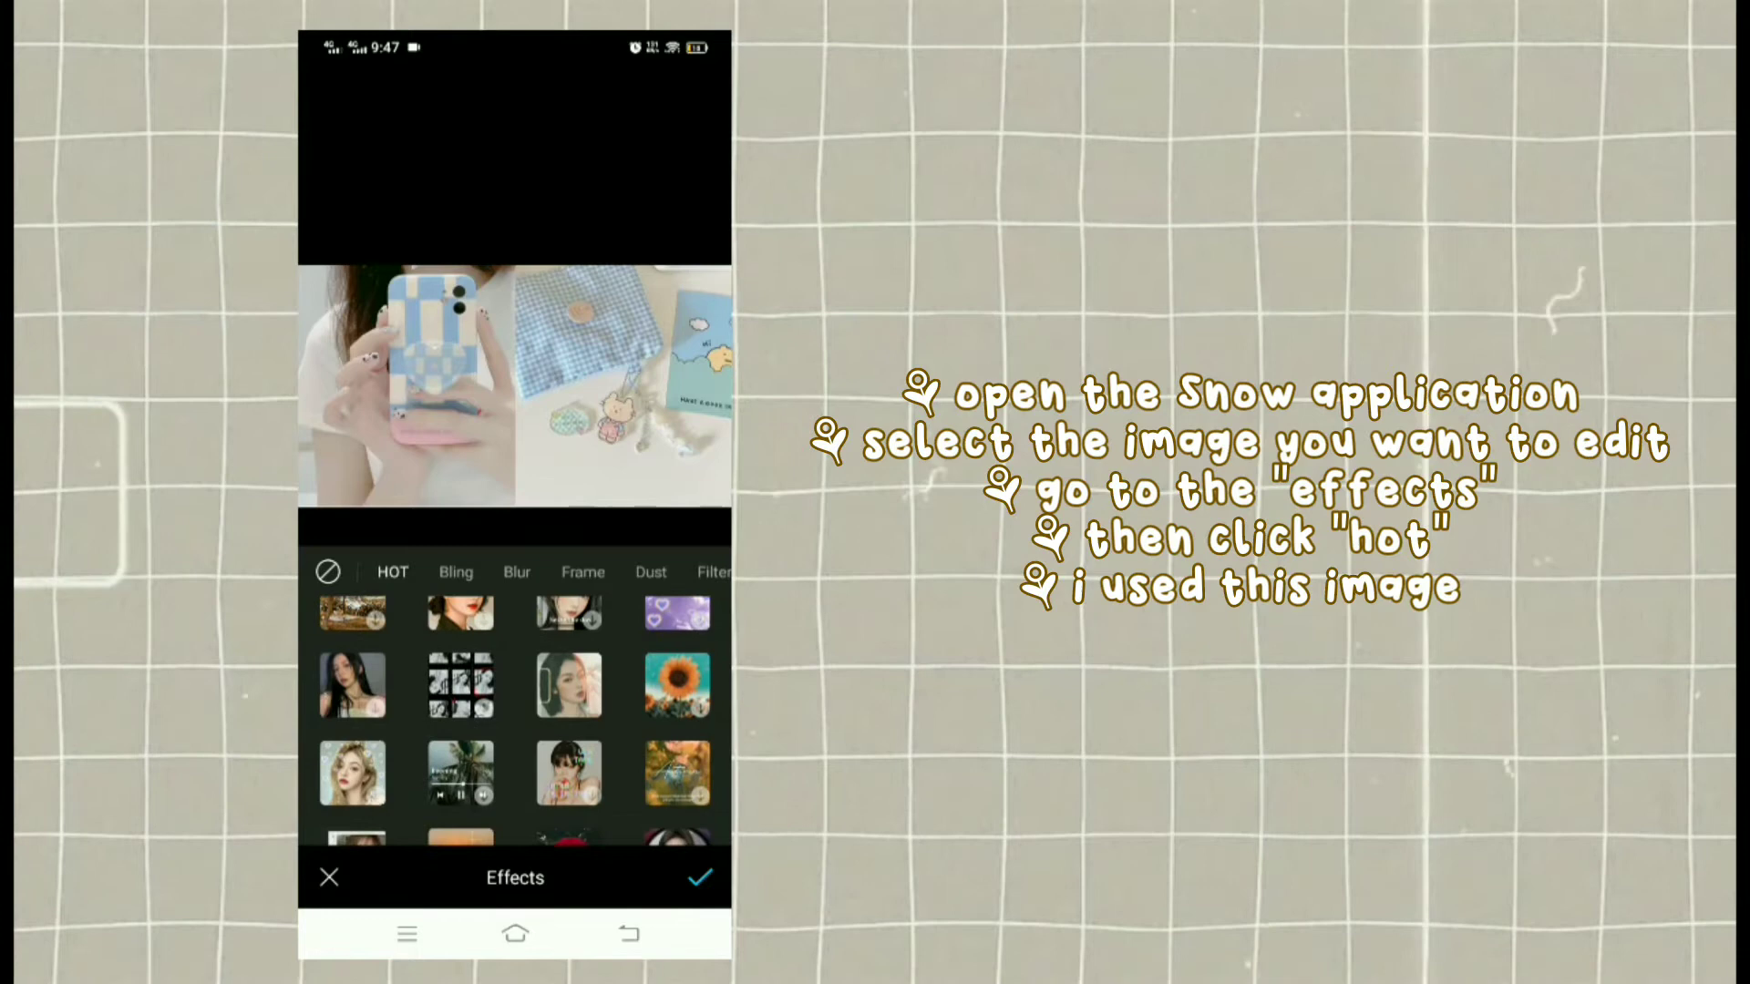
Step: Apply Snow's HOT dust effect to the collage, lower its intensity, and save
{"action": "left_click", "coordinate": [568, 686]}
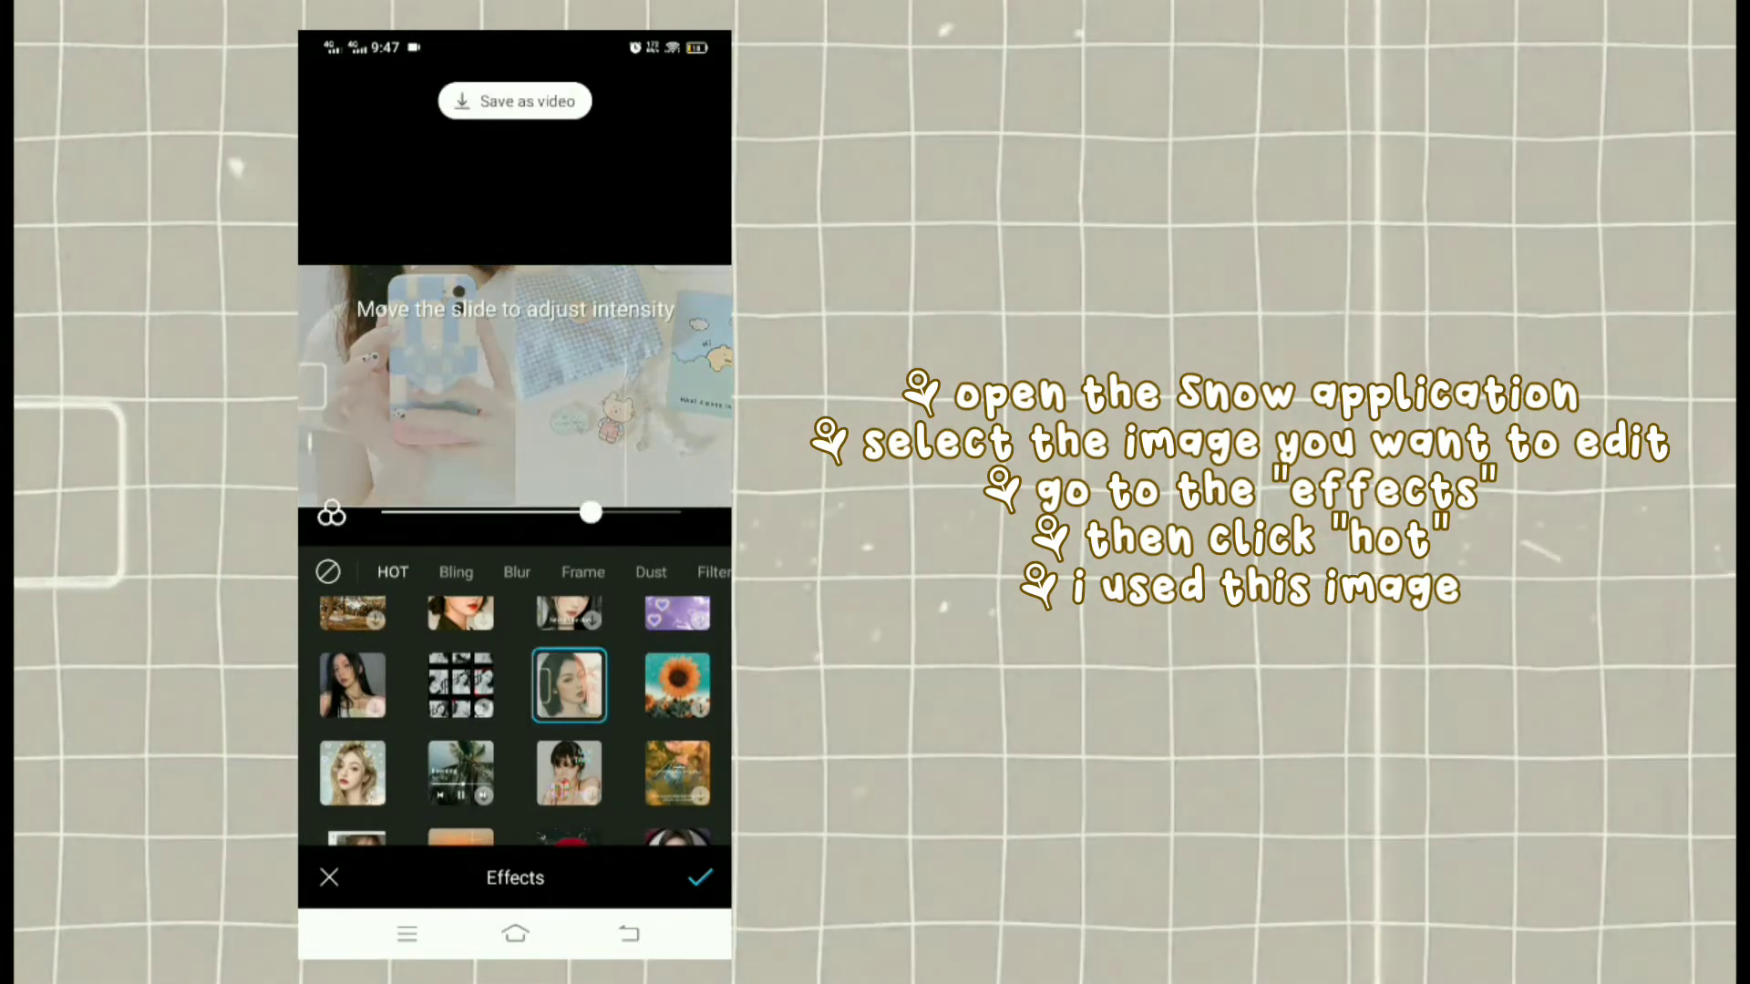
{"action": "left_click_drag", "start_coordinate": [591, 512], "coordinate": [508, 513]}
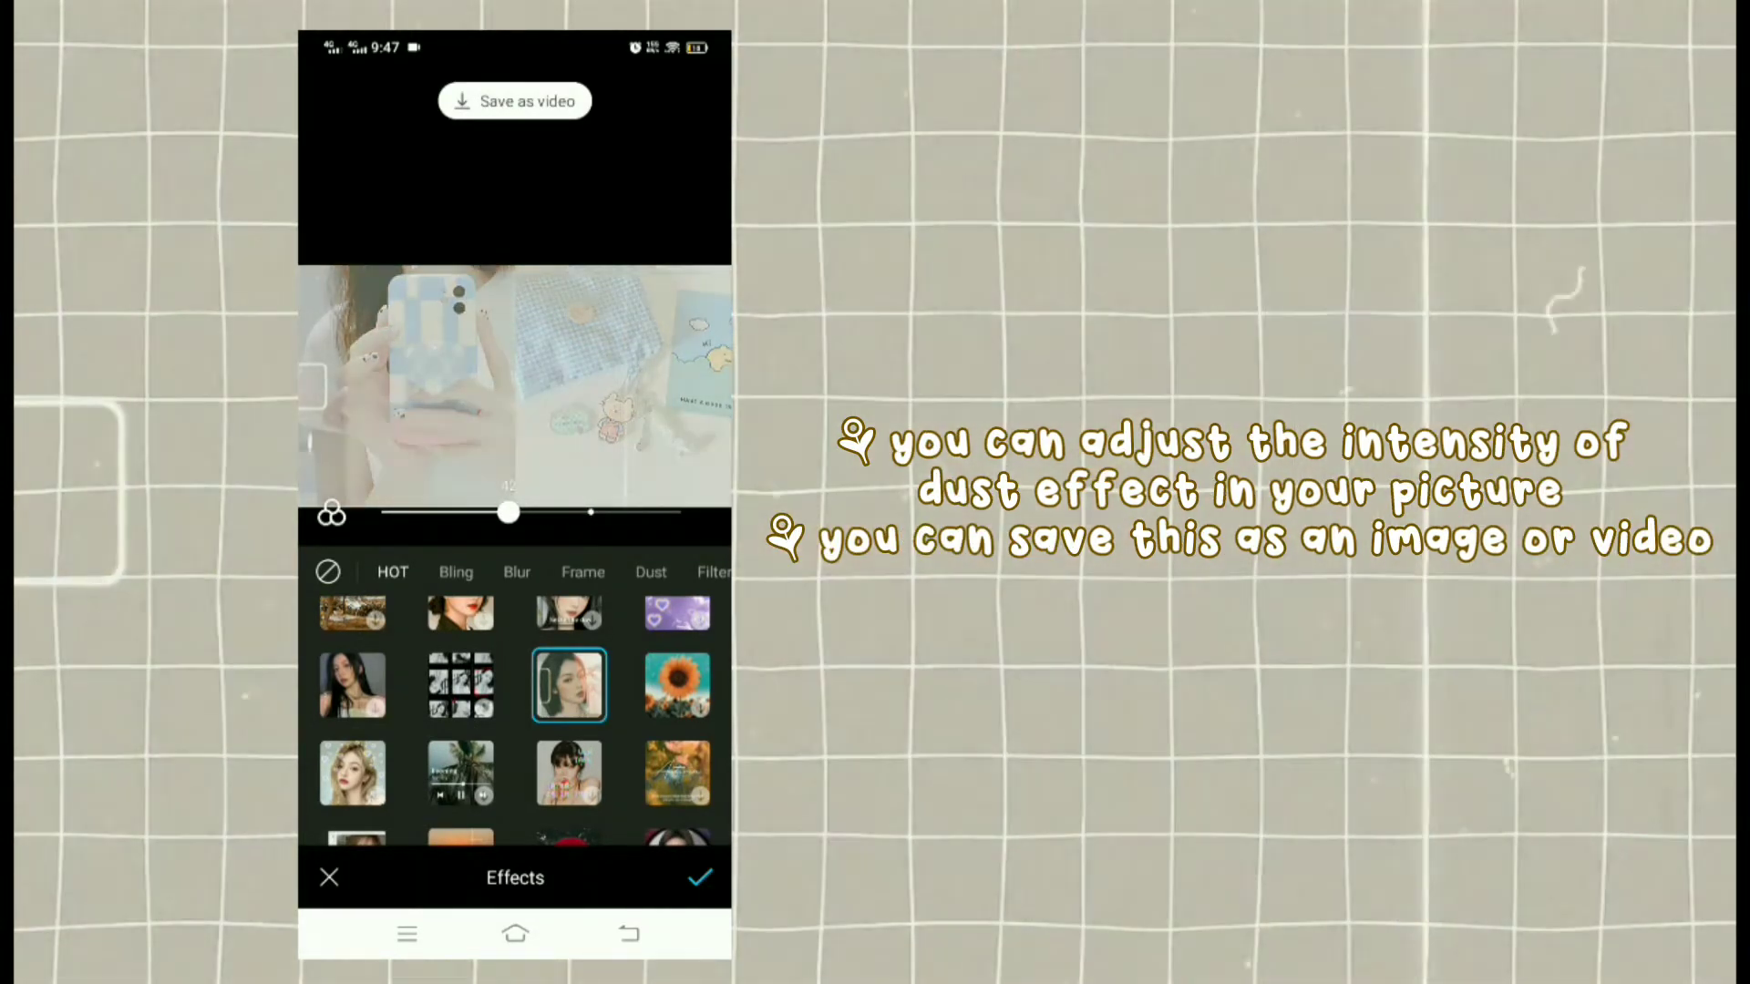
{"action": "left_click_drag", "start_coordinate": [509, 512], "coordinate": [452, 512]}
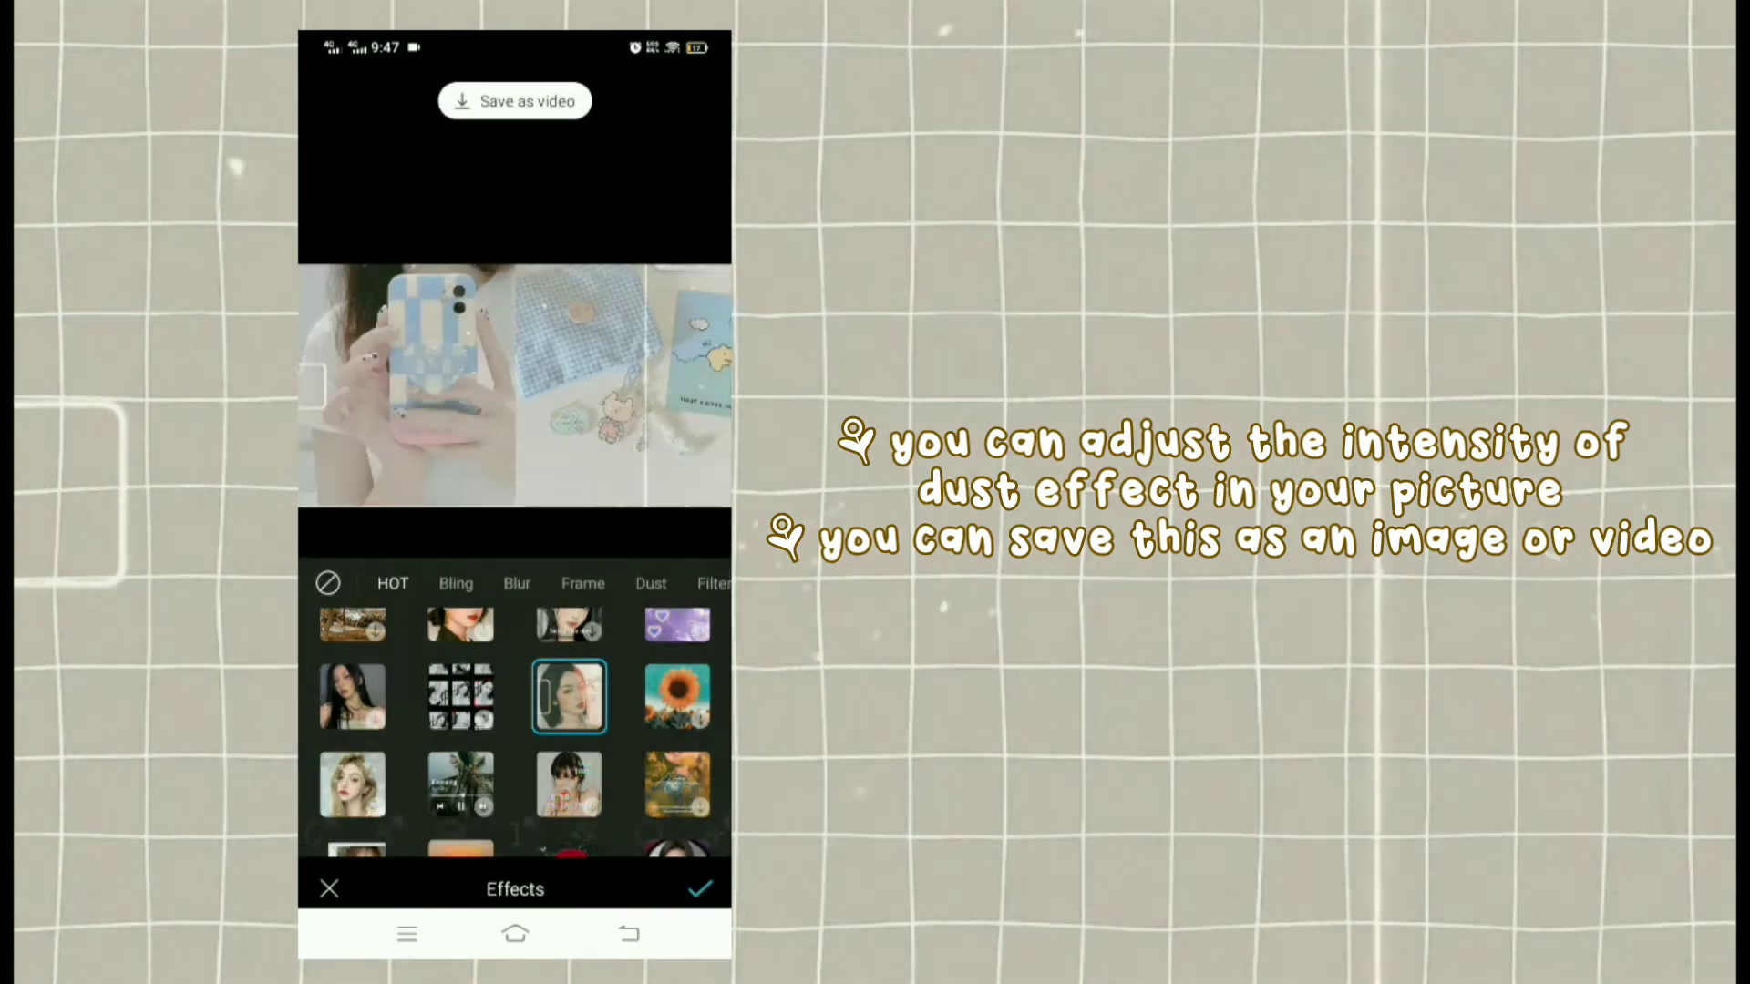
{"action": "left_click", "coordinate": [701, 889]}
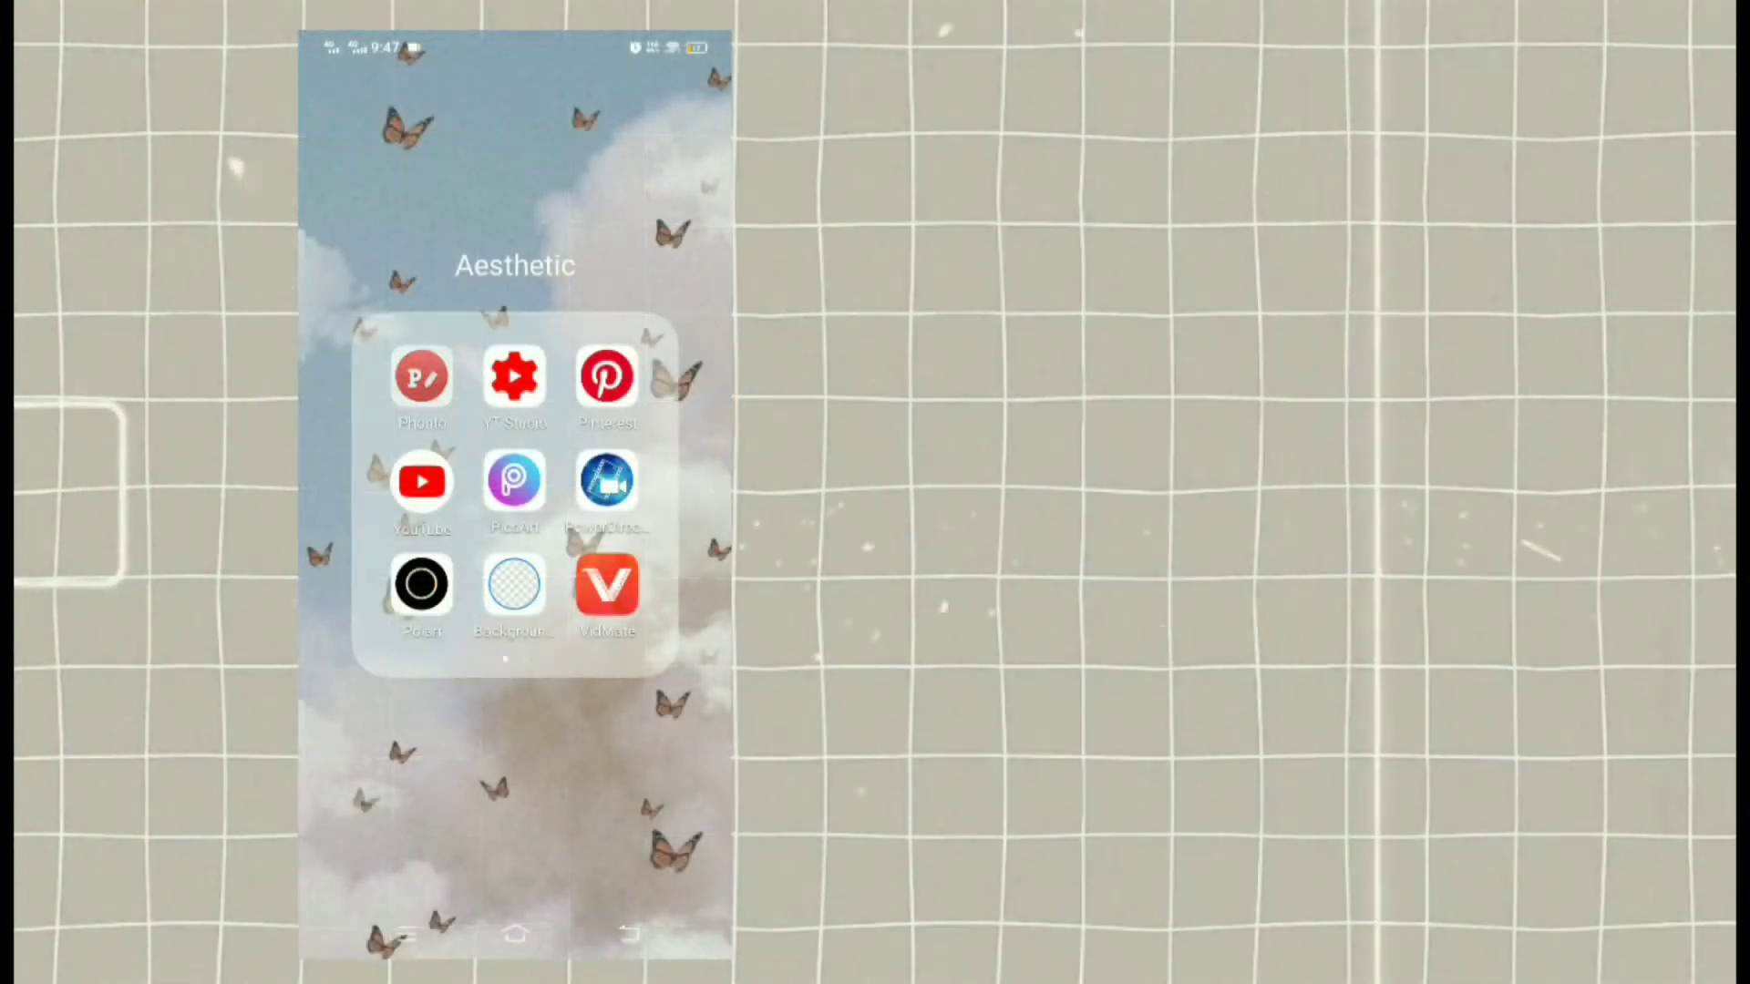
Step: Load the Snow collage in Phonto and open the title text's style settings
{"action": "left_click", "coordinate": [421, 378]}
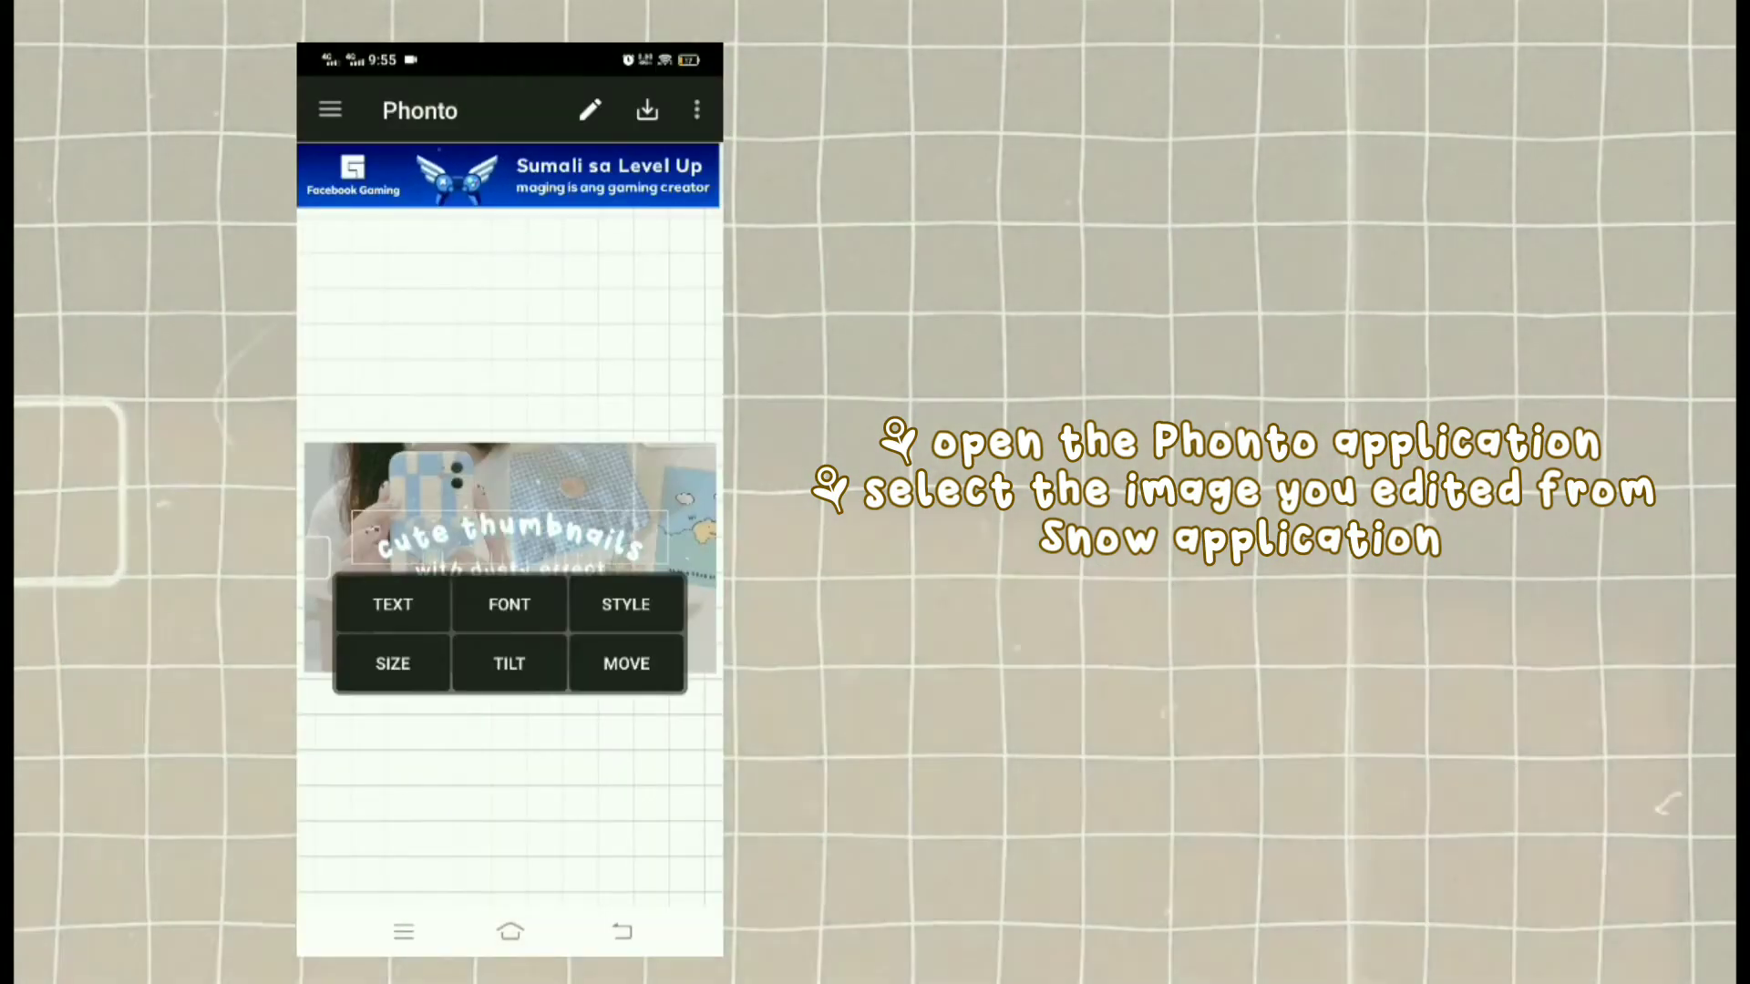
{"action": "left_click", "coordinate": [626, 604]}
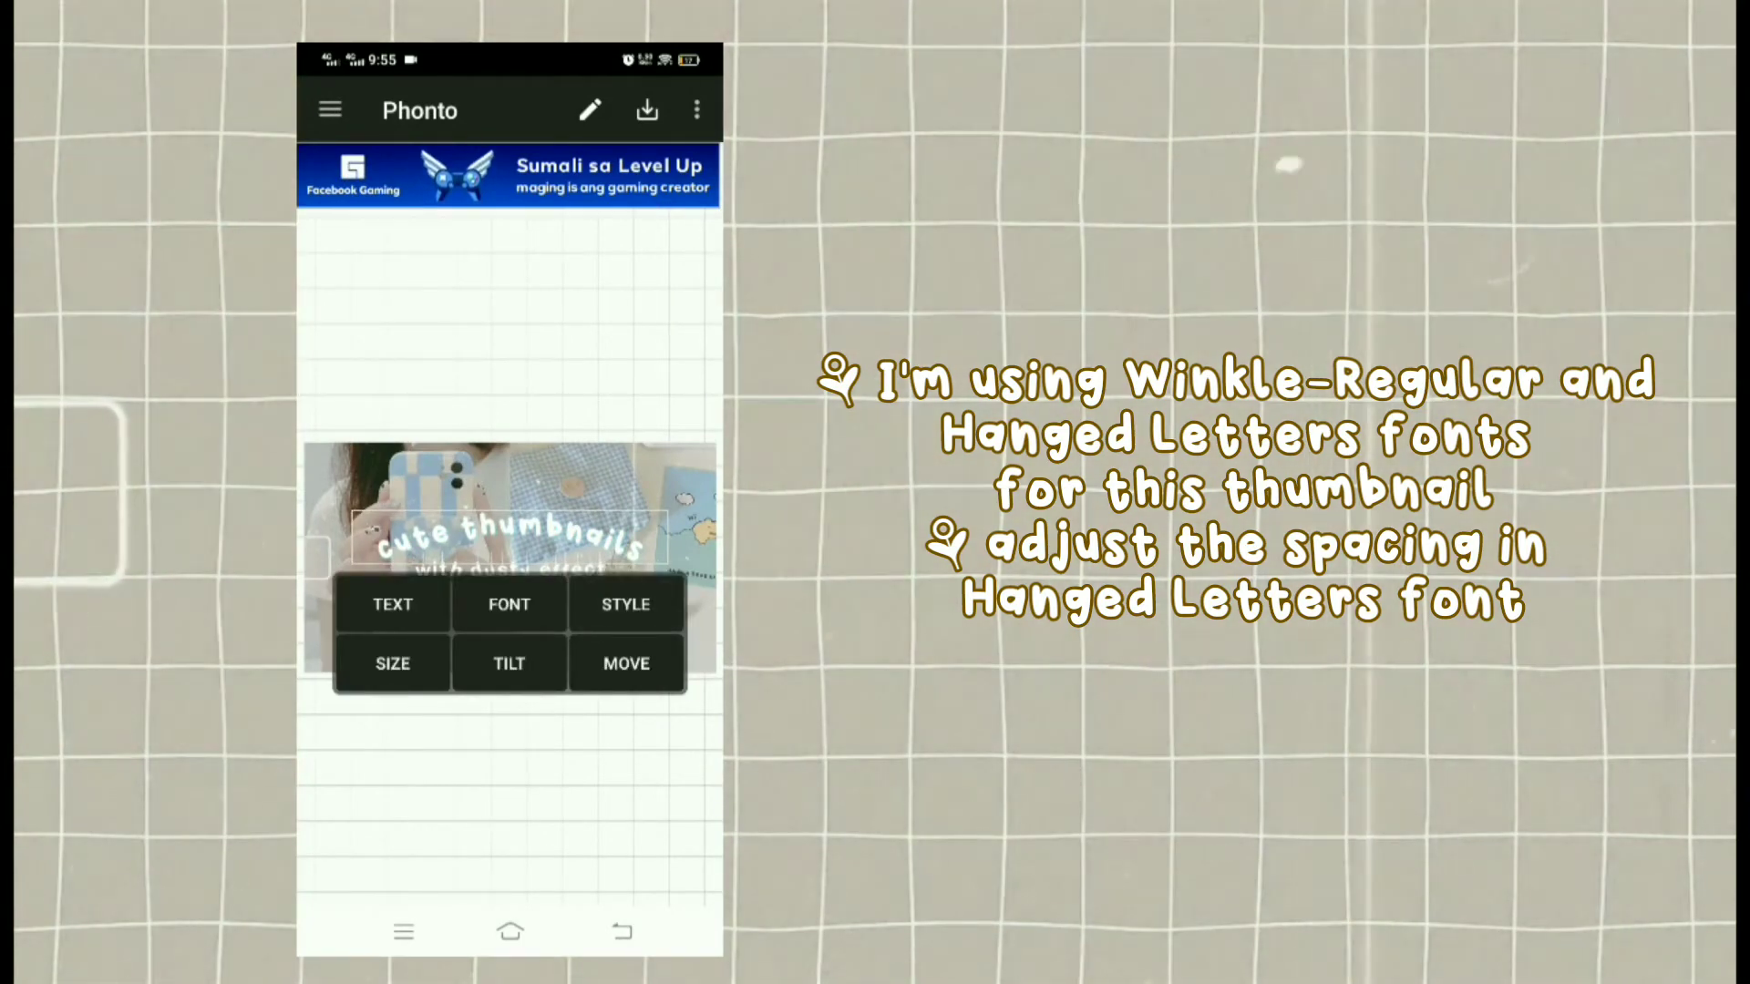
{"action": "left_click", "coordinate": [625, 604]}
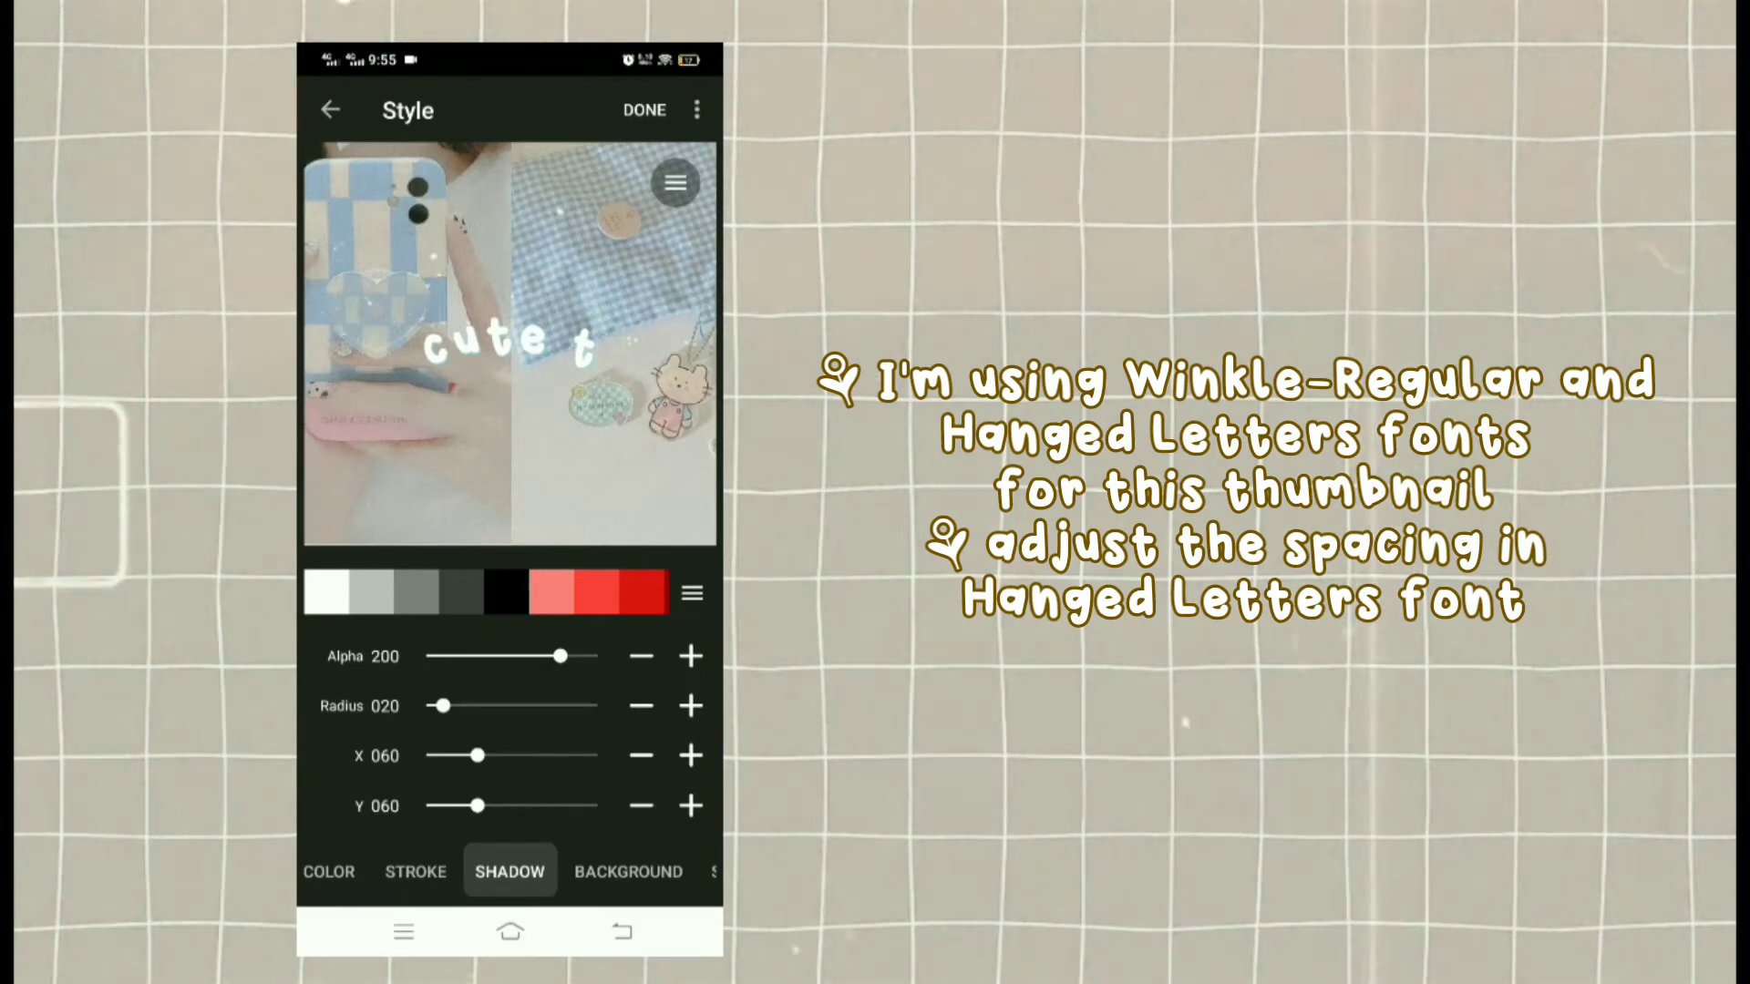
Step: Finish the title, set the 'with dusty effect' subtitle's color, then open its fonts
{"action": "left_click", "coordinate": [329, 871]}
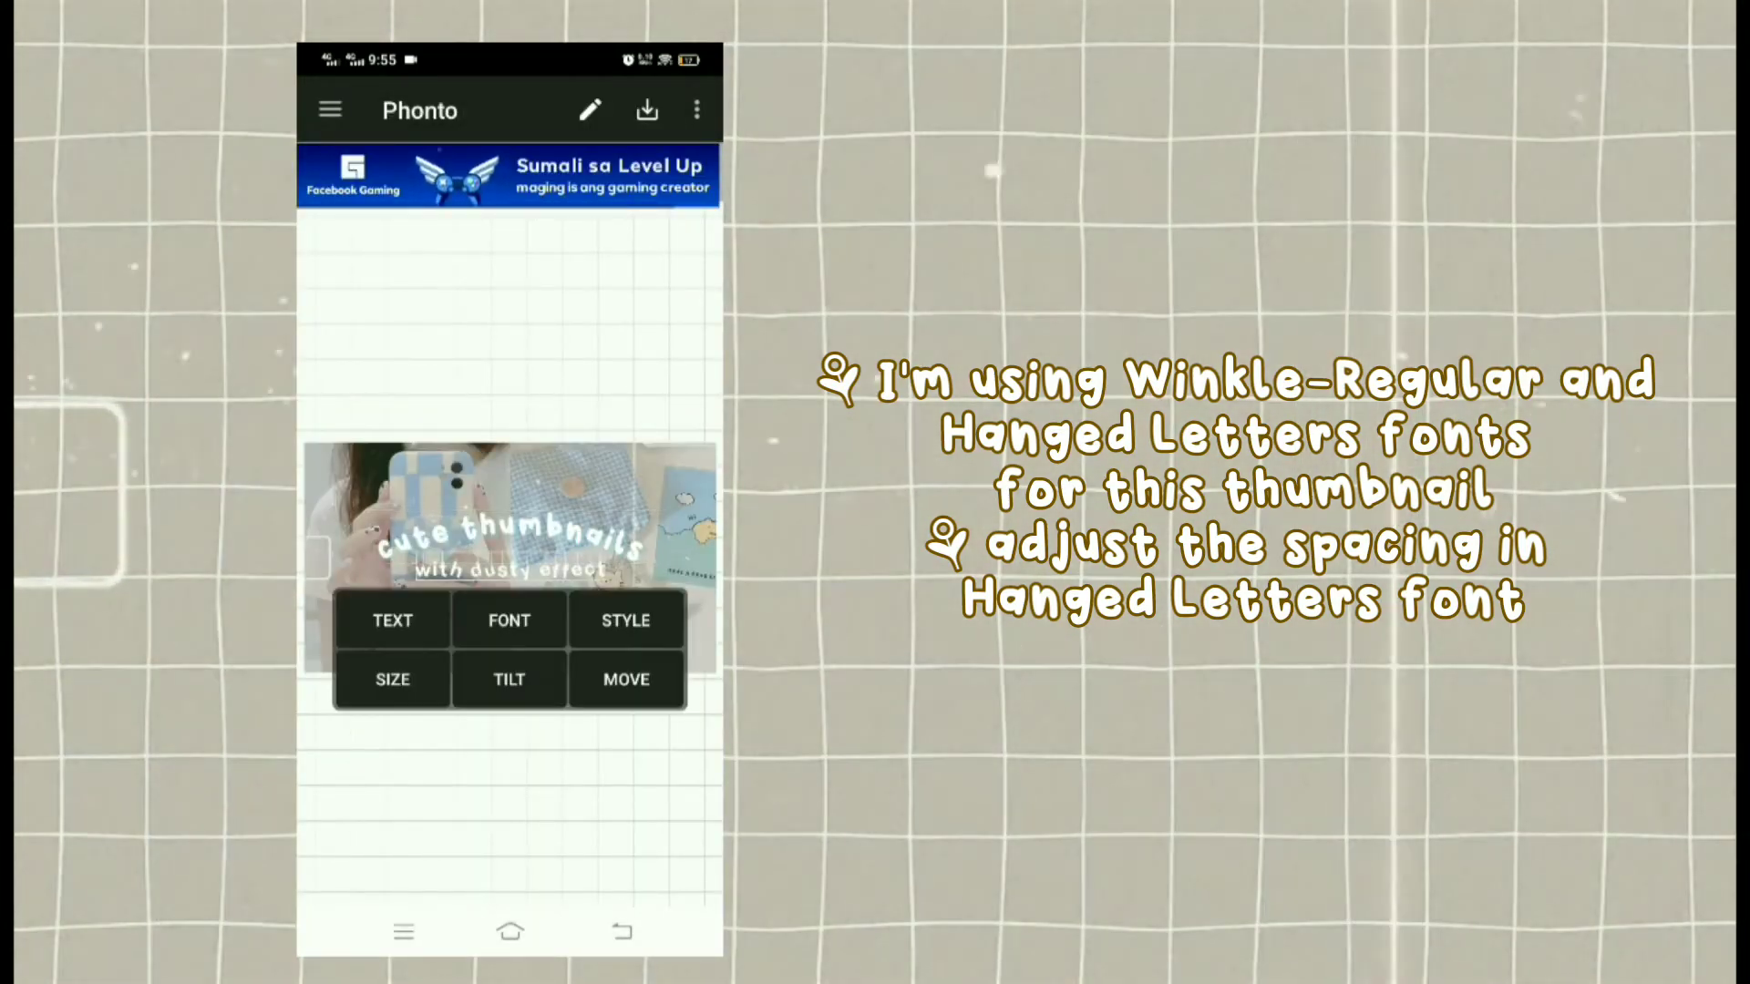
{"action": "left_click", "coordinate": [625, 620]}
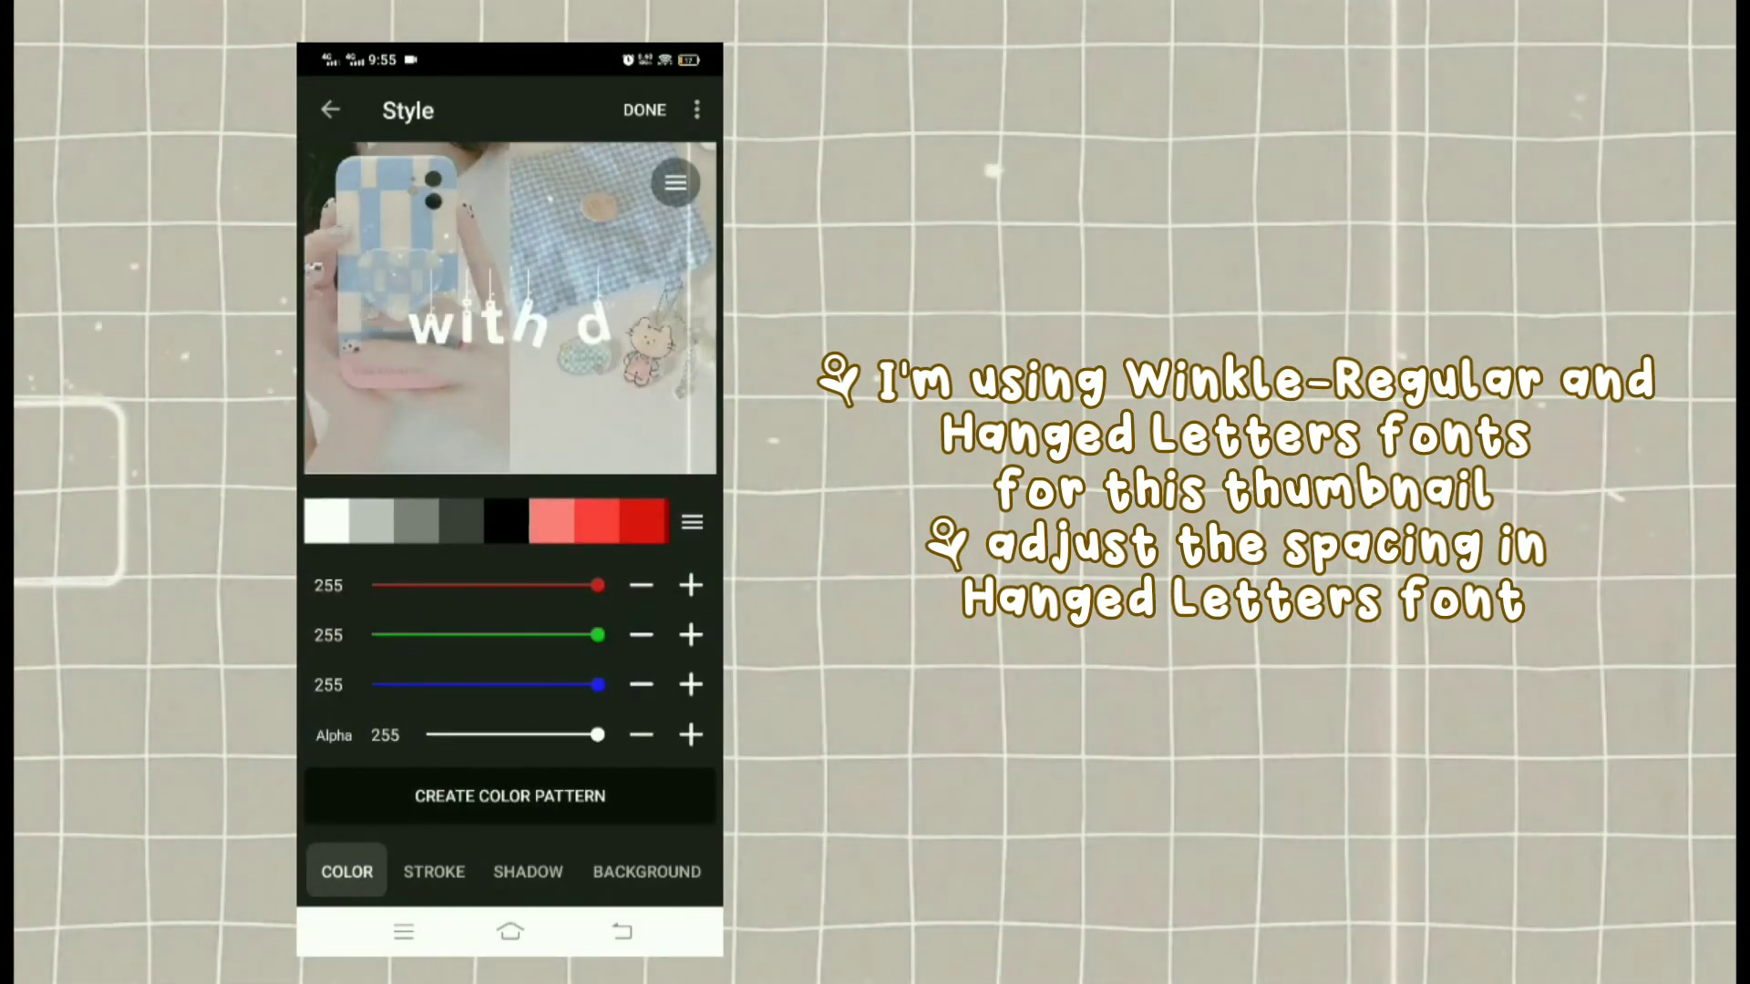
{"action": "left_click", "coordinate": [528, 871]}
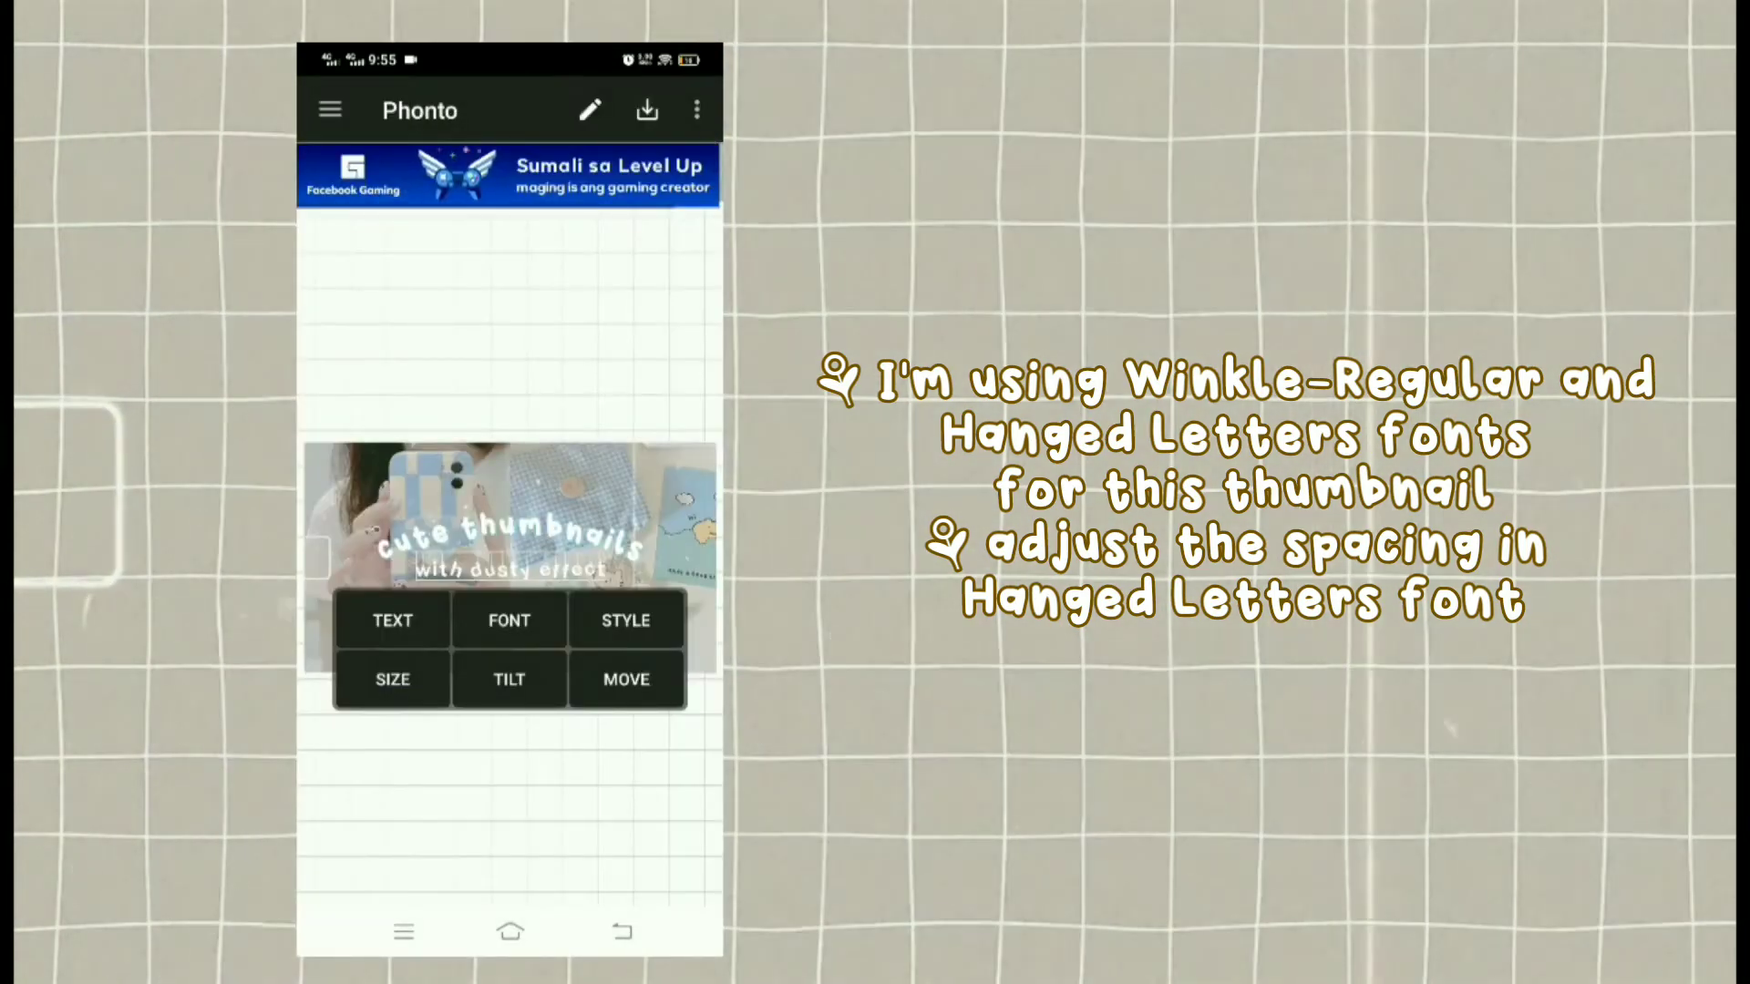
{"action": "left_click", "coordinate": [509, 620]}
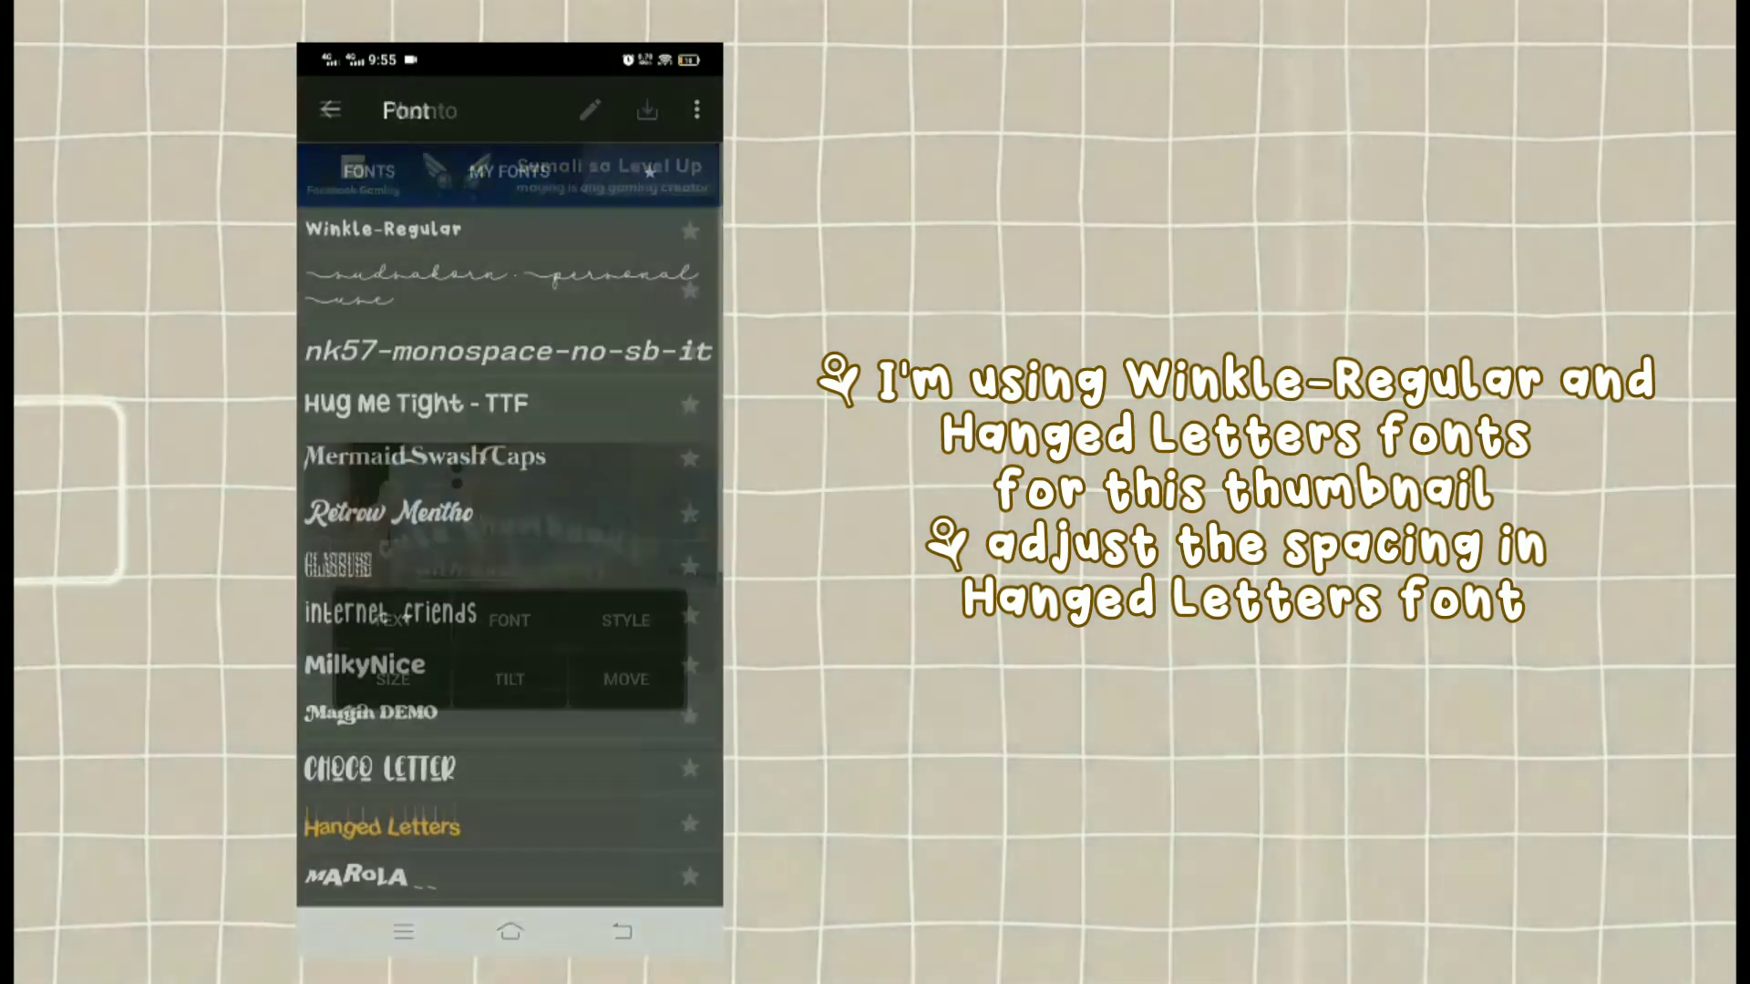